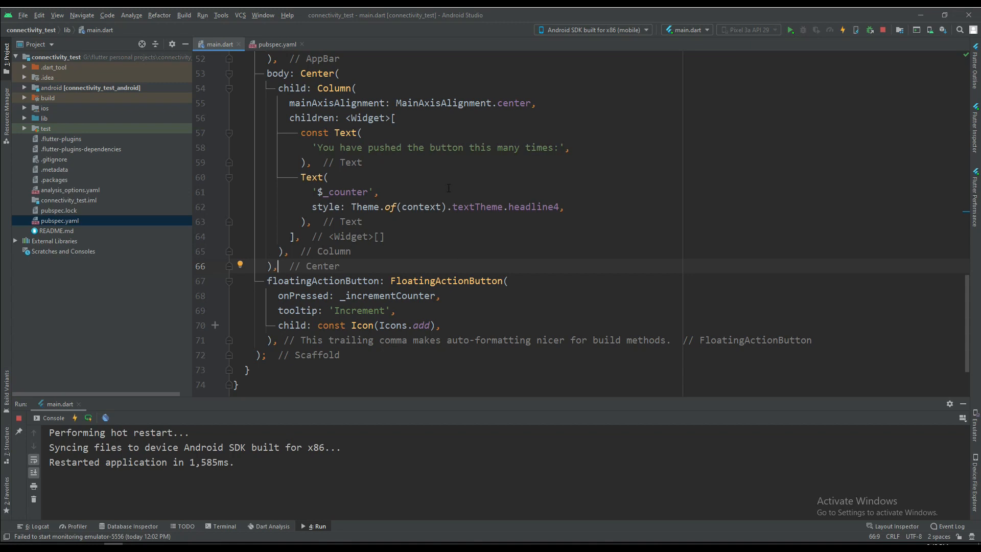
Confirm connectivity_plus ^2.3.0 in pubspec.yaml and open its pub.dev example for reference
scroll("up", 3)
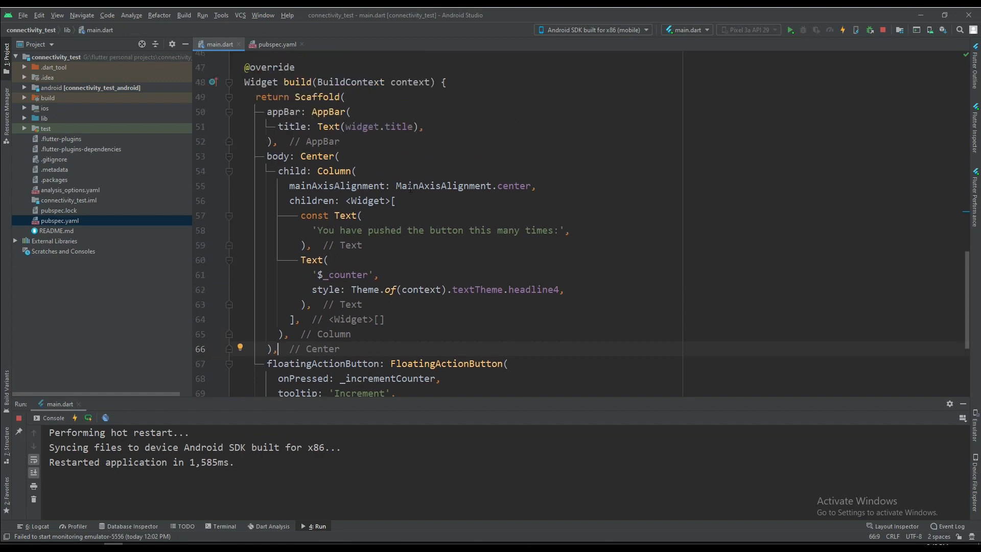
scroll("up", 3)
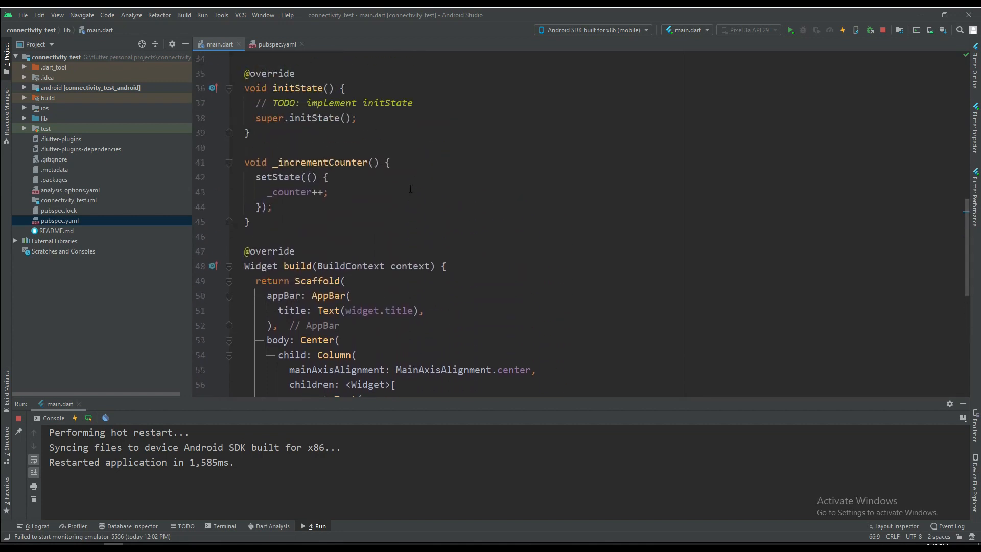
scroll("down", 3)
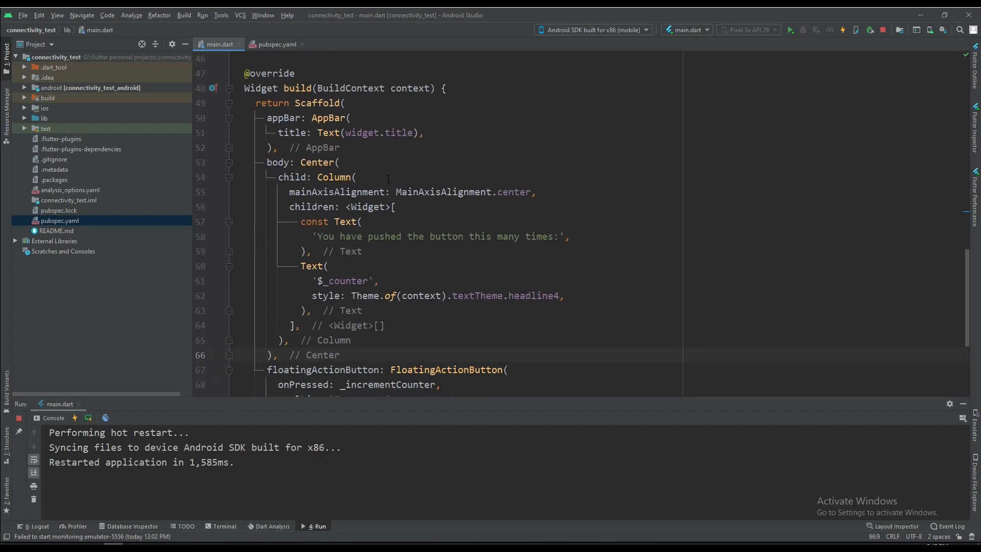
double_click(317, 162)
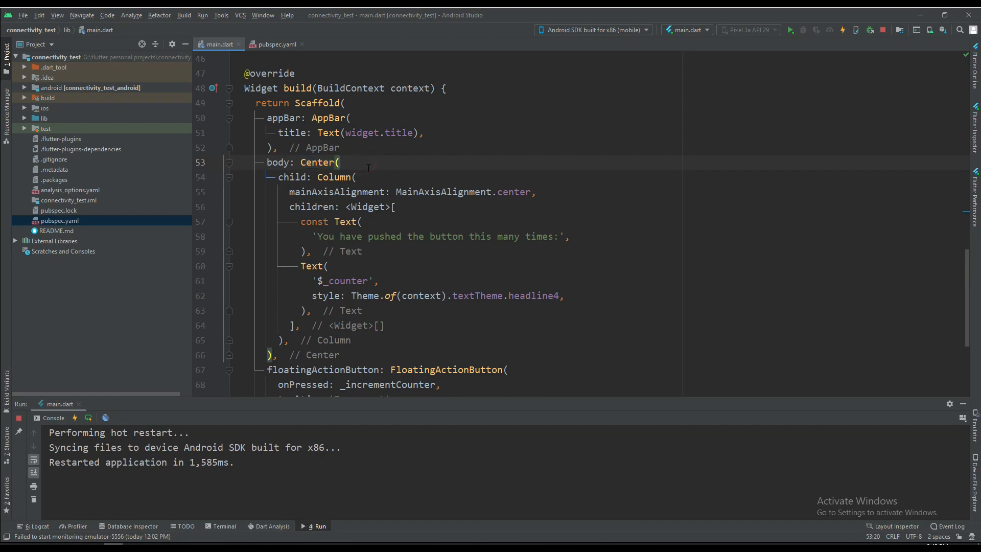
left_click(273, 44)
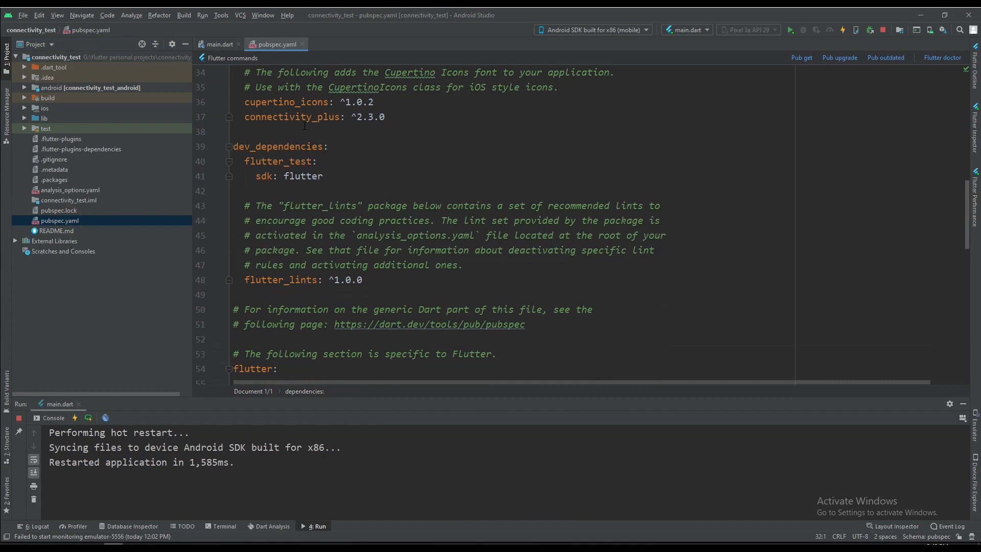
double_click(291, 117)
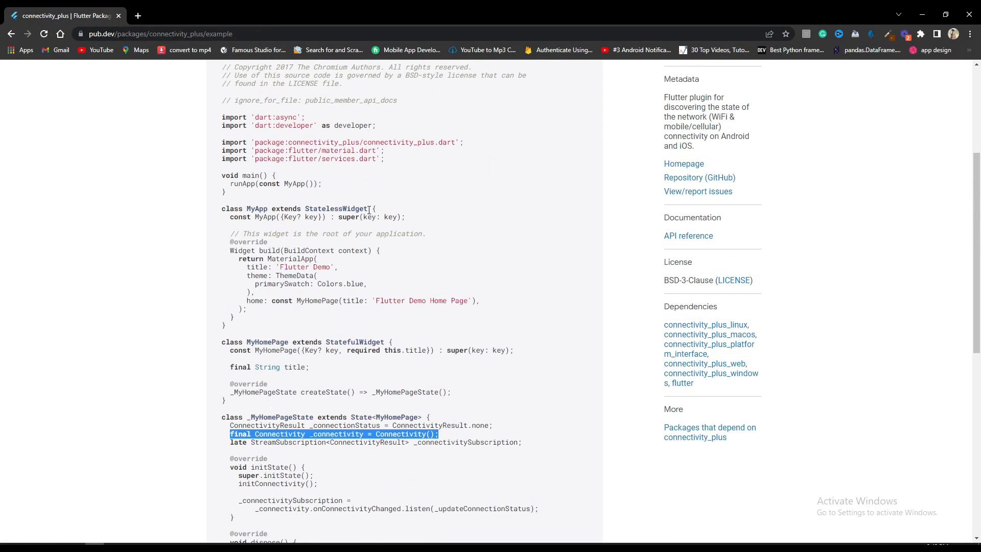
Read the example's state class and add final Connectivity _connectivity = Connectivity();
scroll("up", 3)
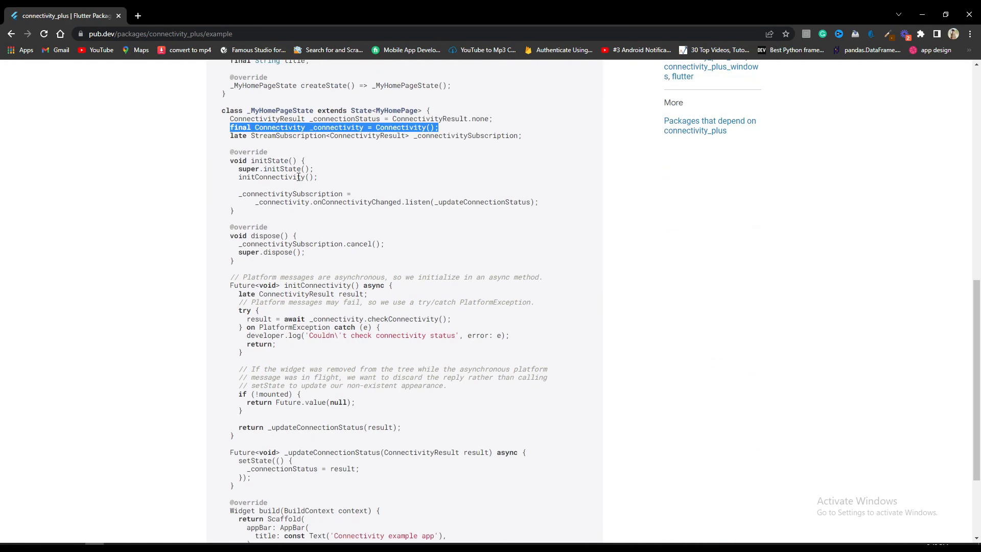
mouse_move(298, 191)
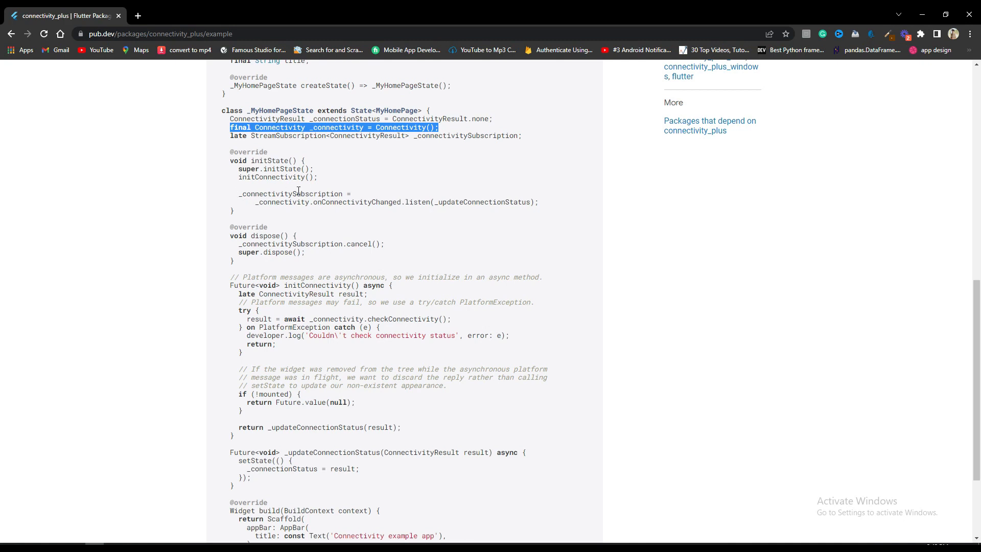
mouse_move(355, 193)
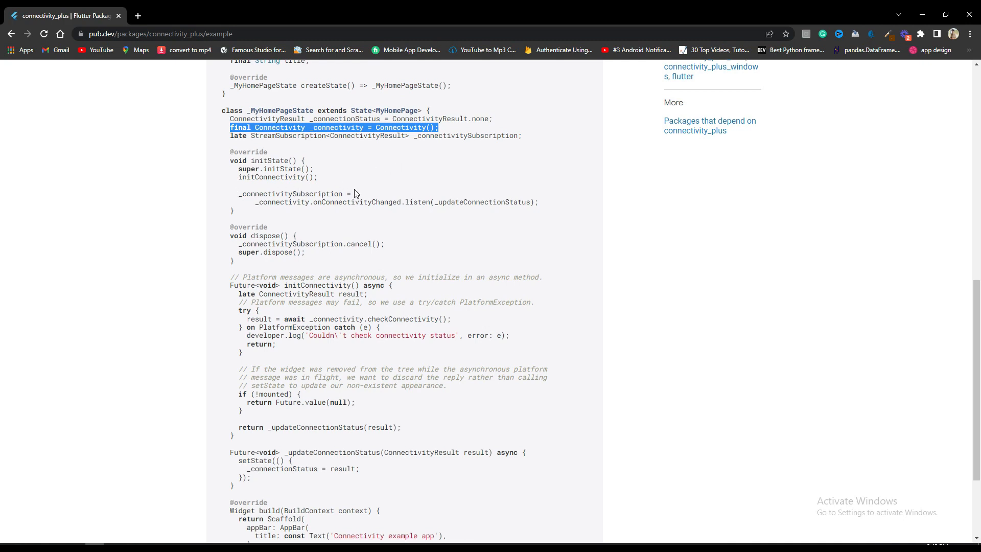
scroll("up", 3)
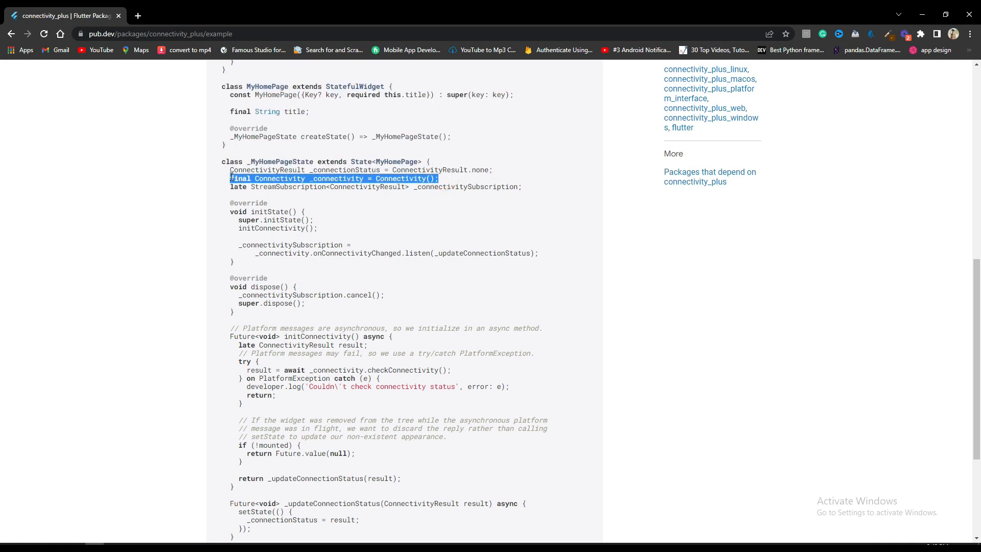
mouse_move(324, 214)
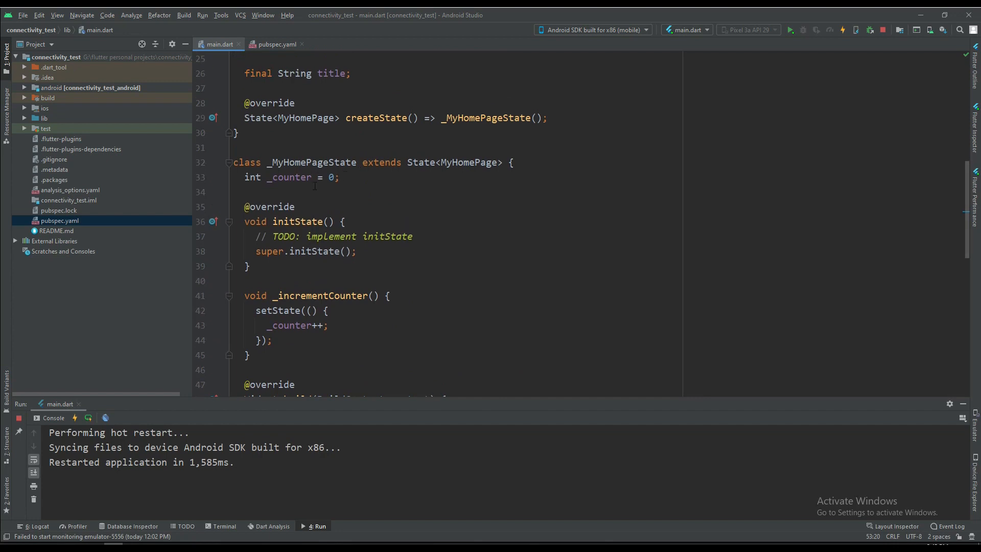
type("final Connectivity _connectivity = Connectivity();")
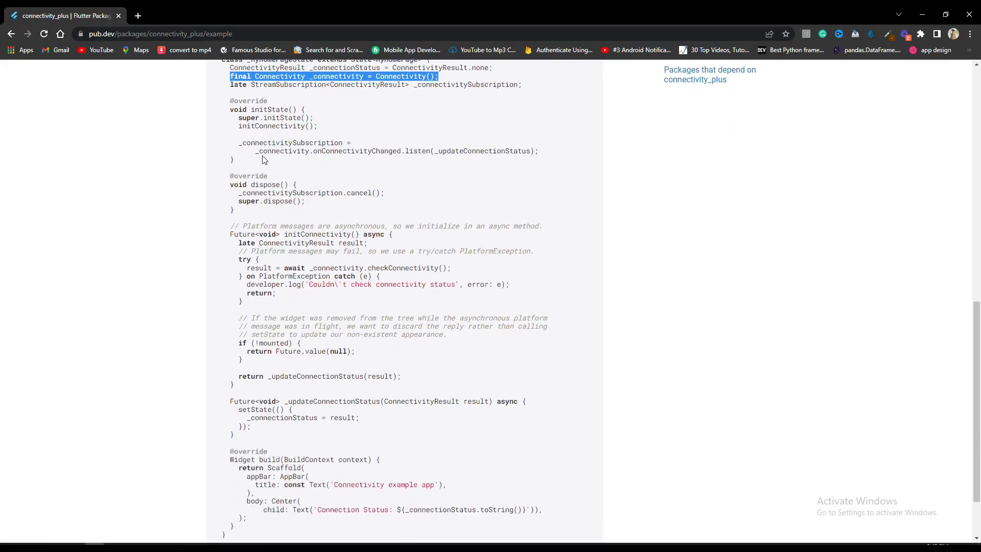
mouse_move(328, 150)
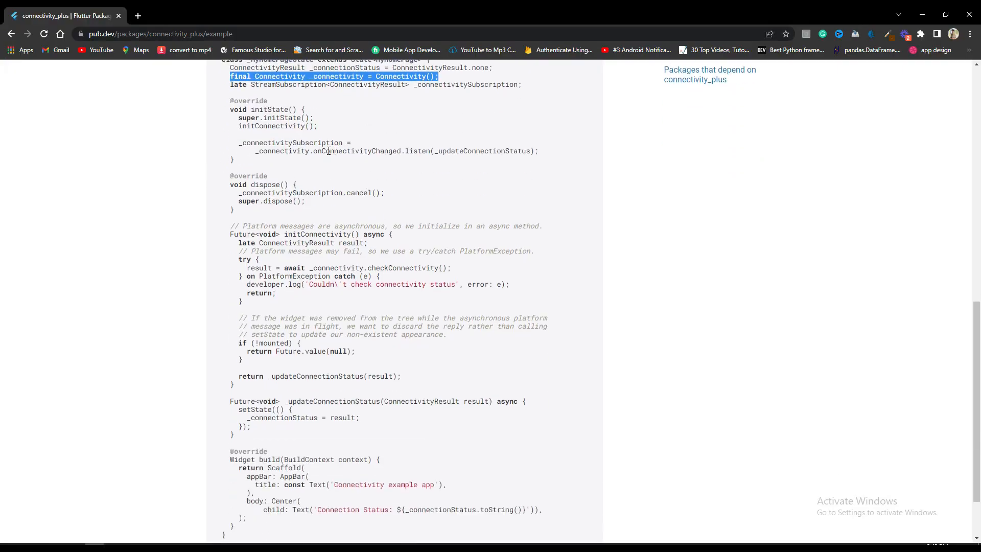
mouse_move(411, 149)
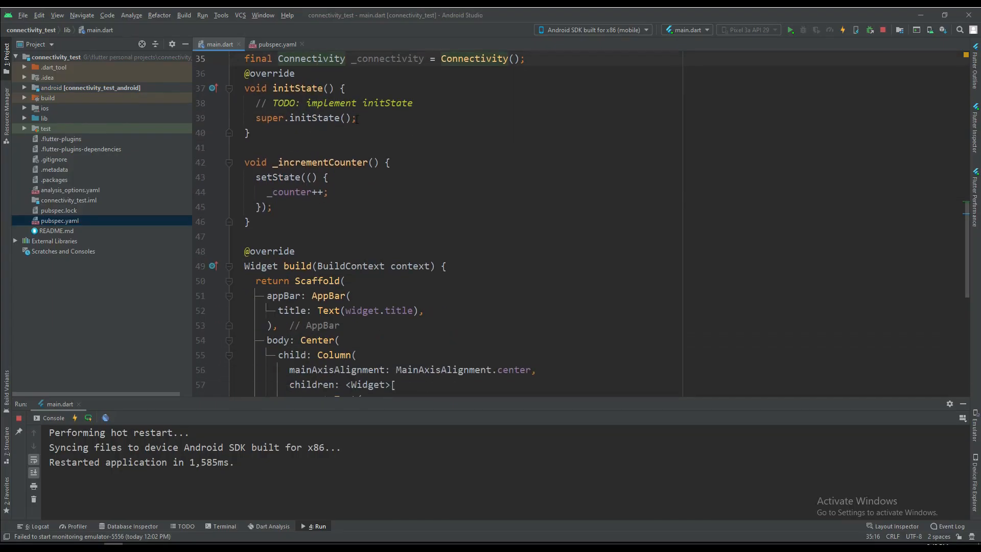
Subscribe to _connectivity.onConnectivityChanged in initState with an empty listen((event) { }) callback
type("_connectivity.onConnectivityChanged.listen(_updateConnectionStatus);")
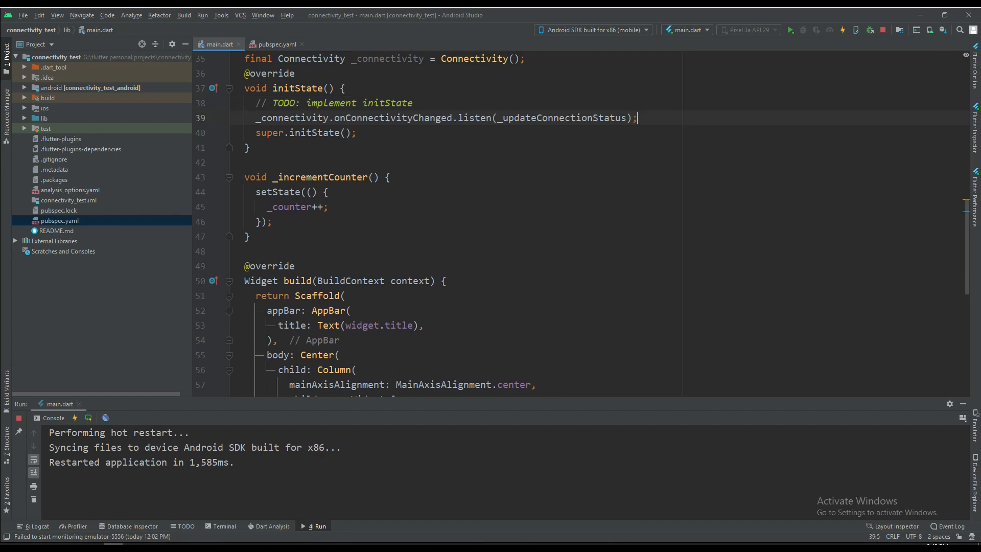
left_click(541, 118)
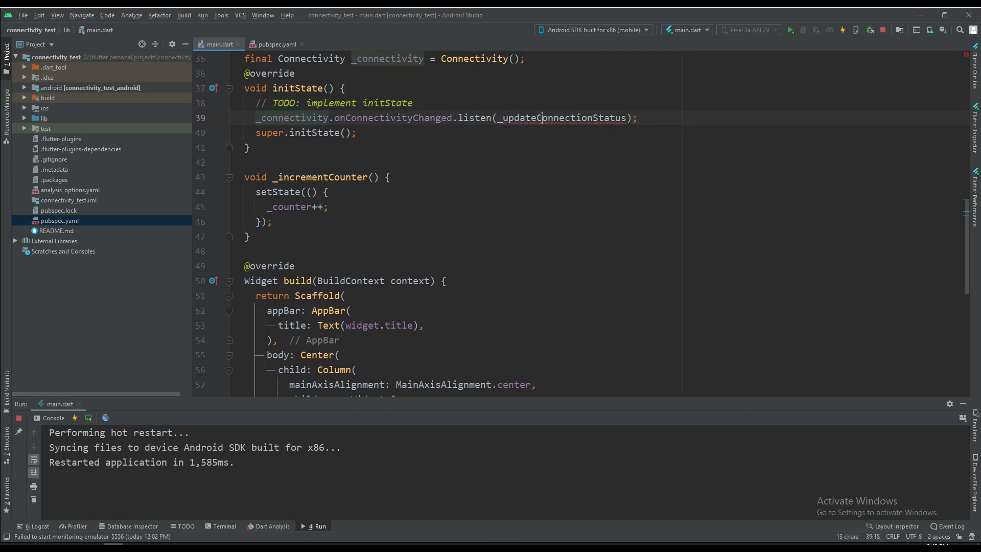
key("Backspace")
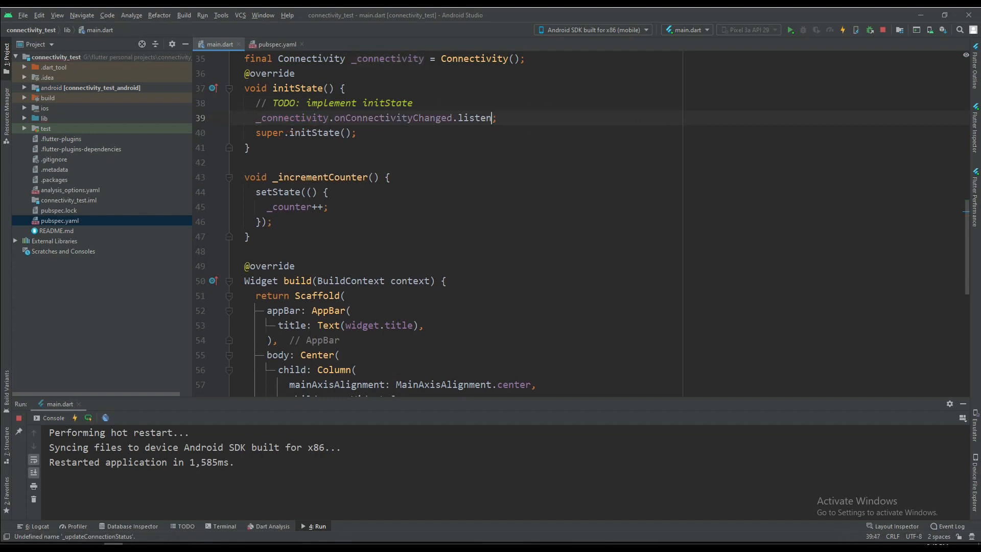
key("Backspace")
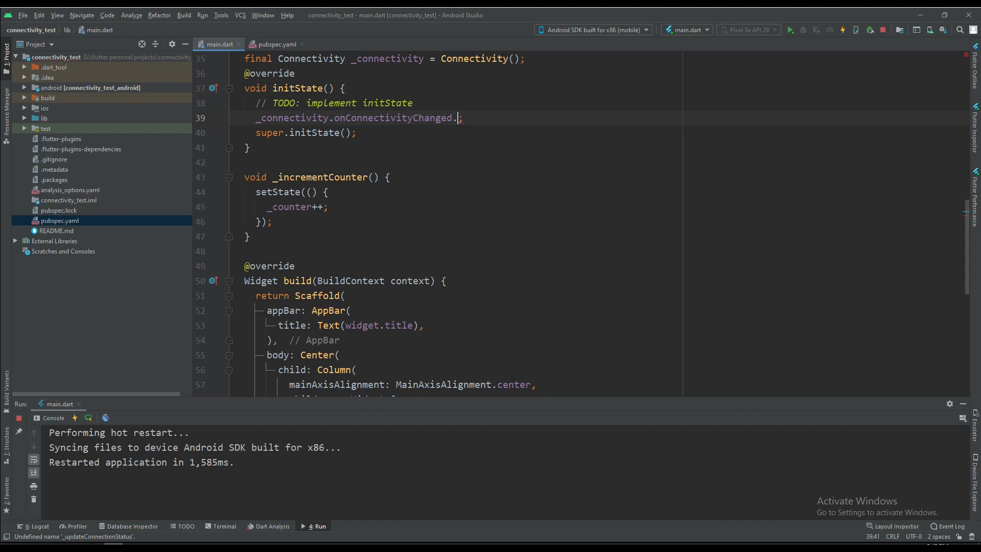
type("listen((event) {")
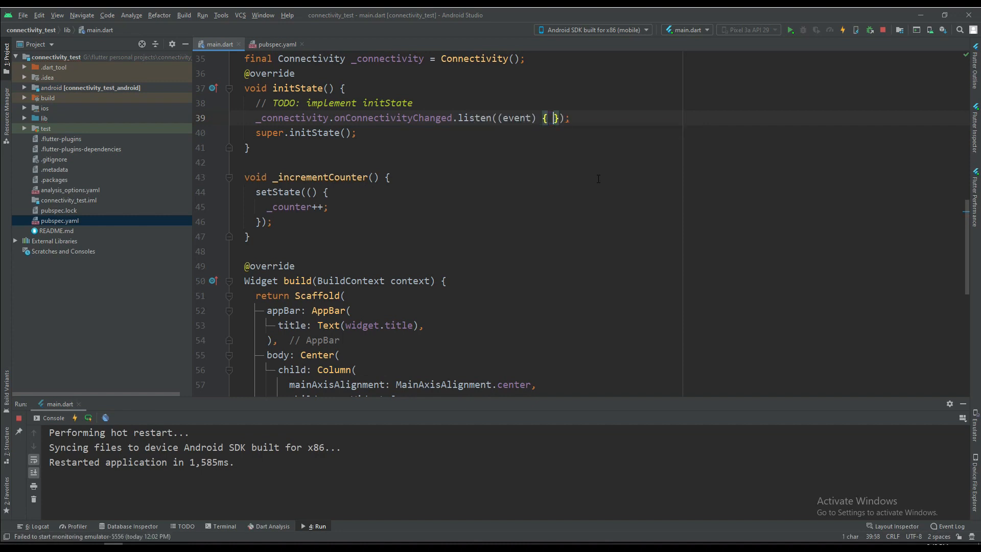
key("Return")
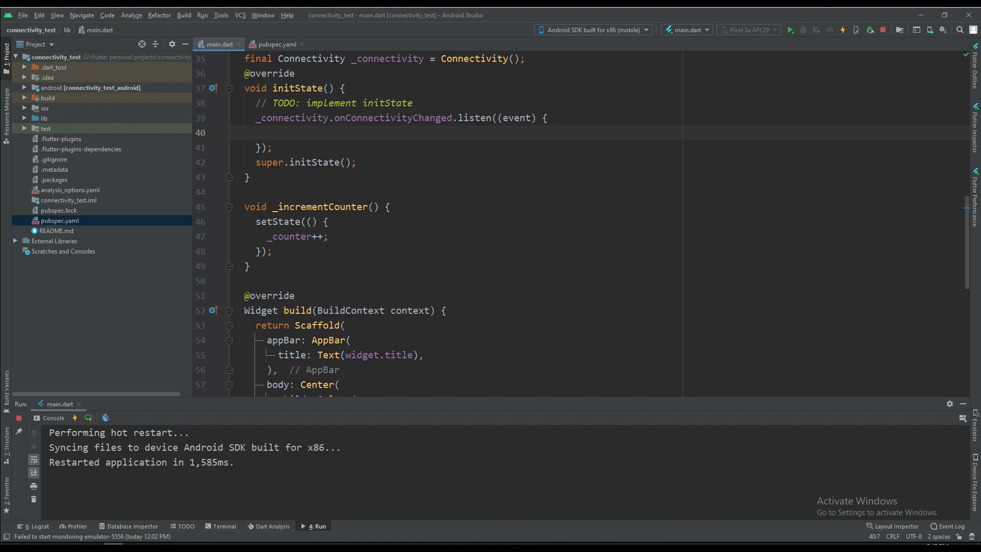
scroll("up", 3)
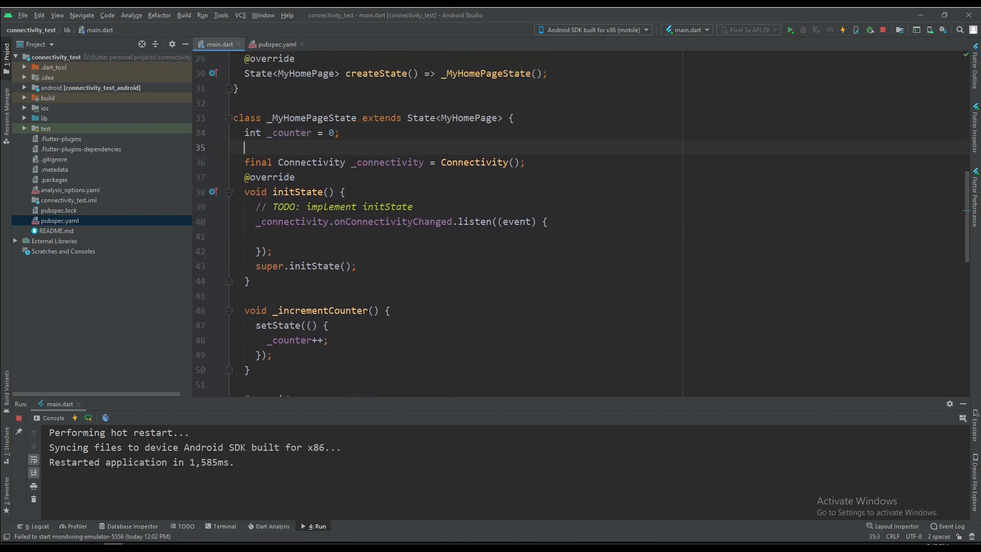
Declare bool hideUi=false; after the _counter field in the state class
type("bool")
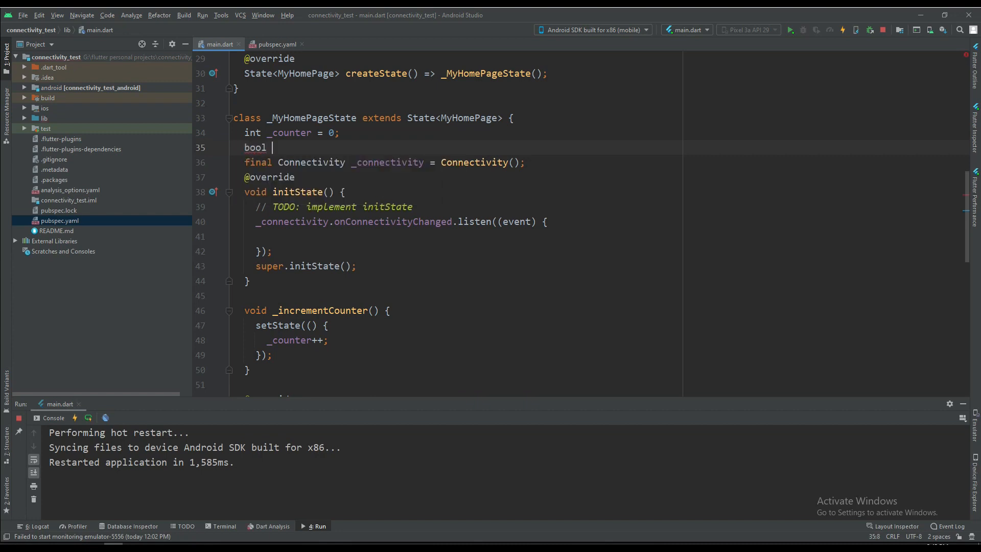
type("hideUi")
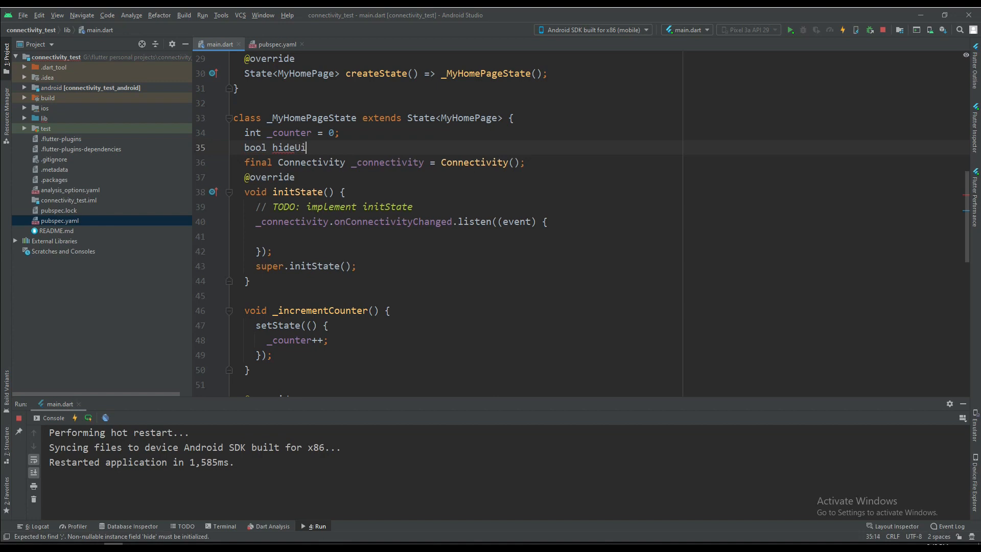
type("=false;")
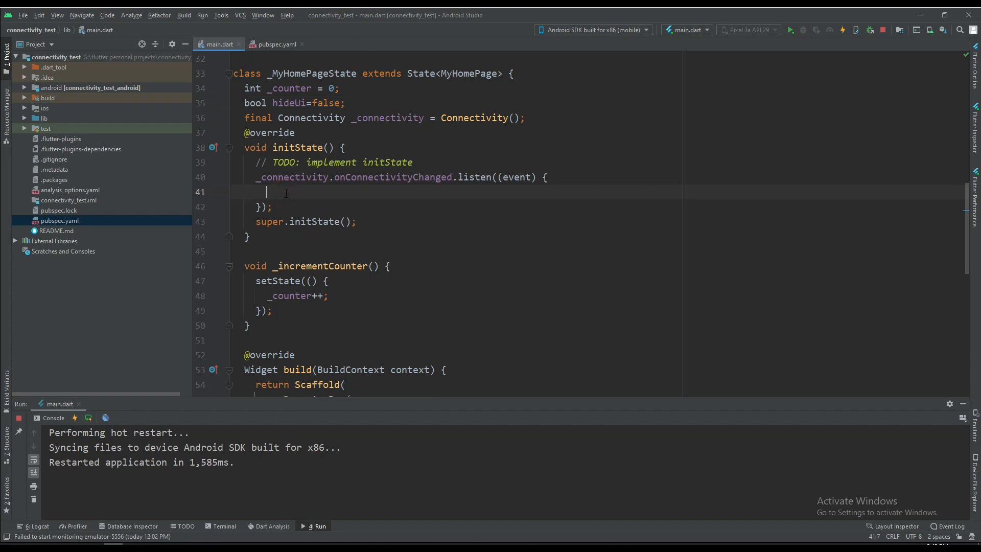
Write the condition if(event==ConnectivityResult.none) inside the listener callback
type("if(")
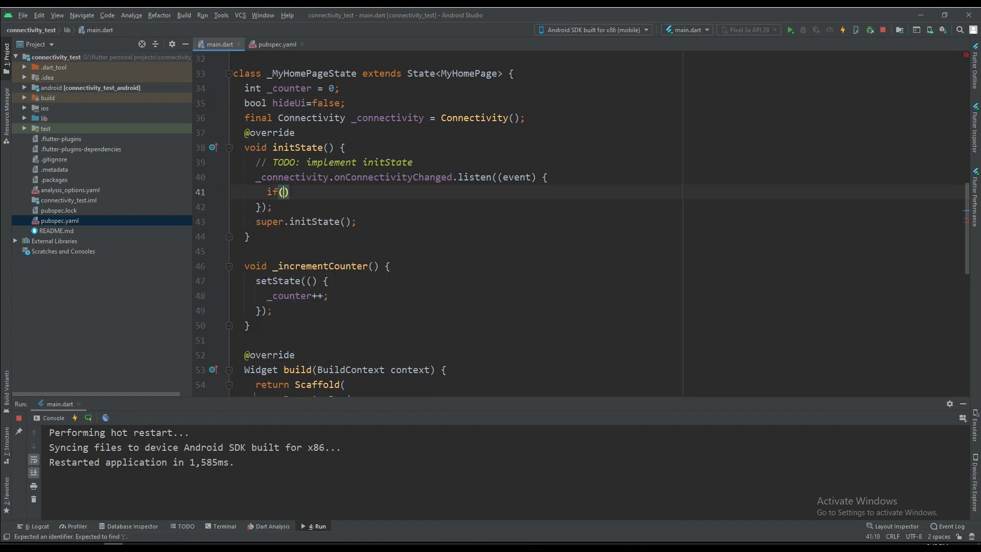
double_click(513, 177)
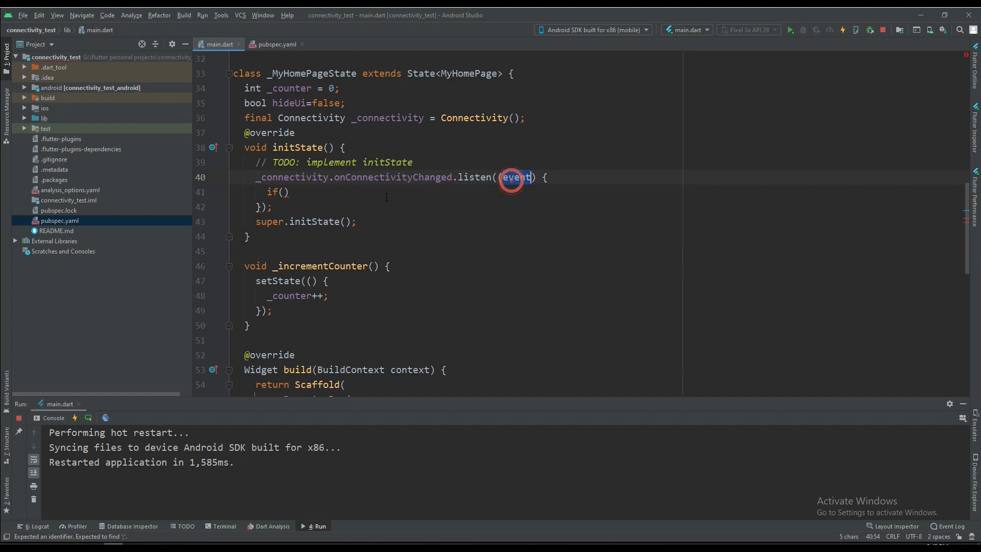
left_click(285, 192)
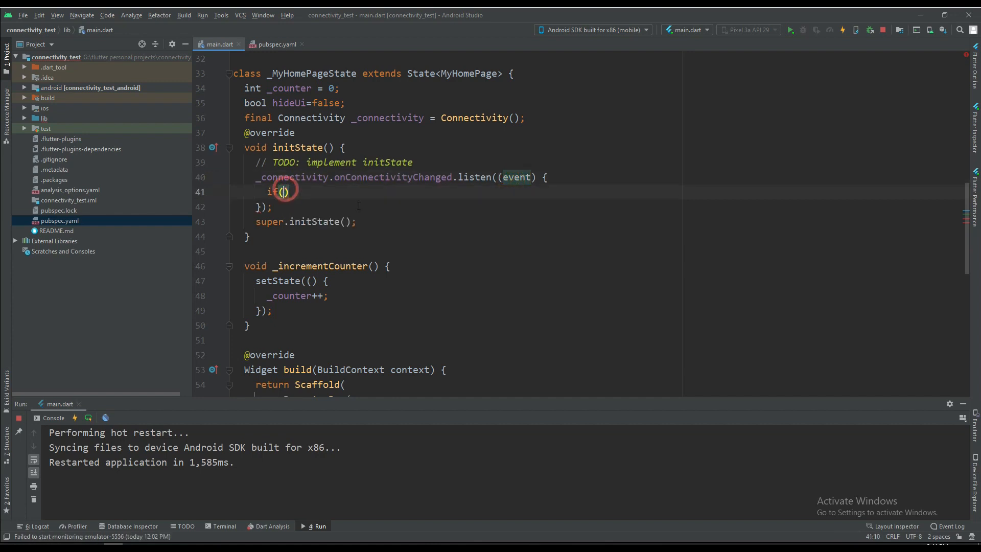
type("event")
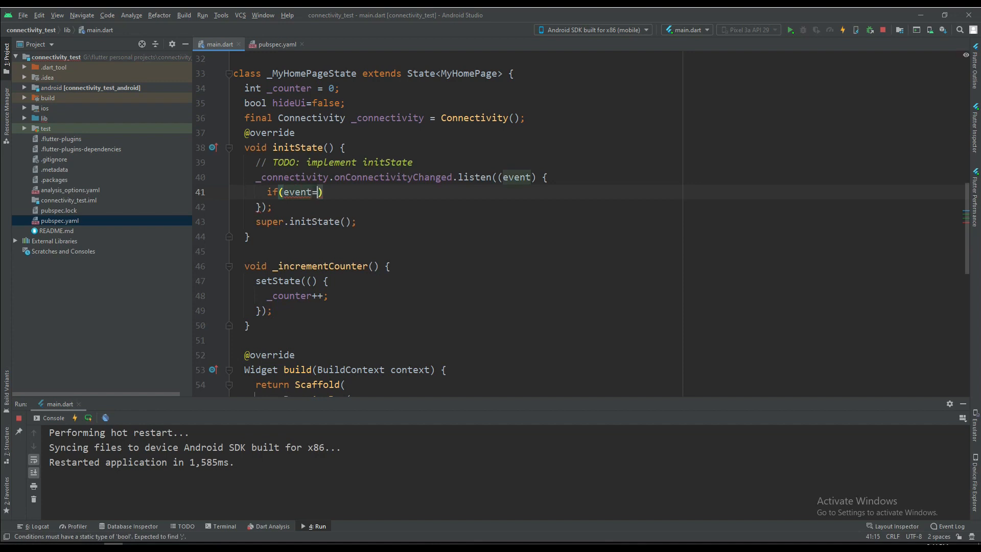
type("=Co")
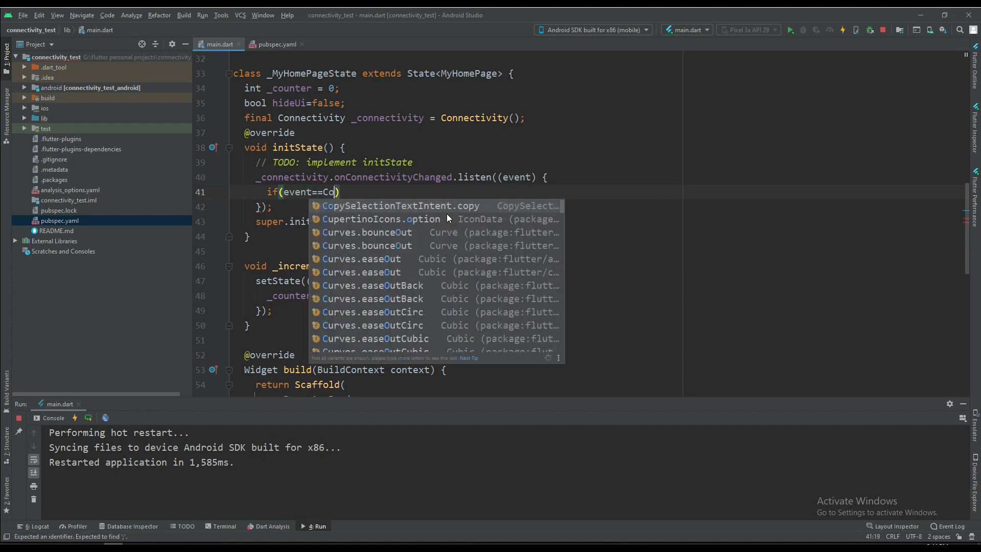
type("nnectivityResult.none")
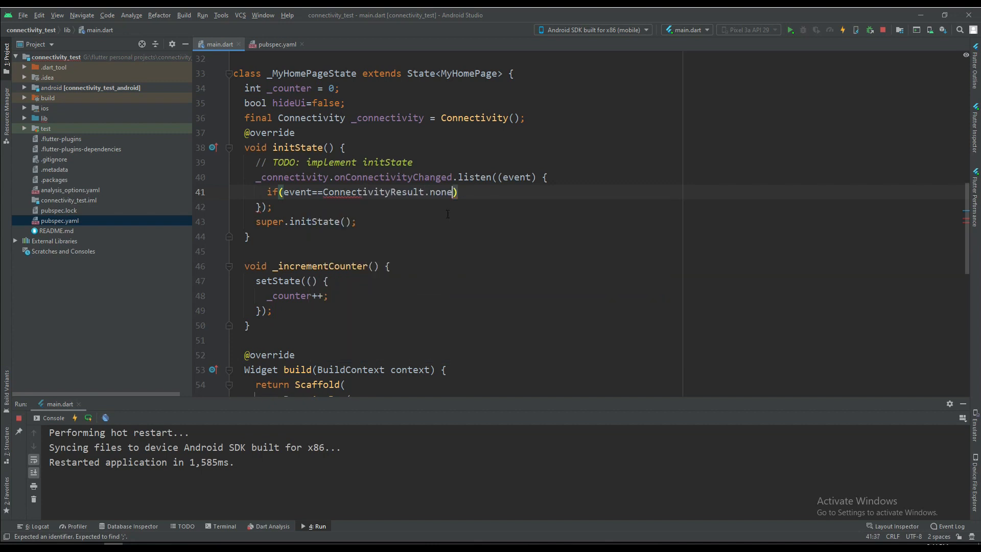
left_click(459, 192)
type("{")
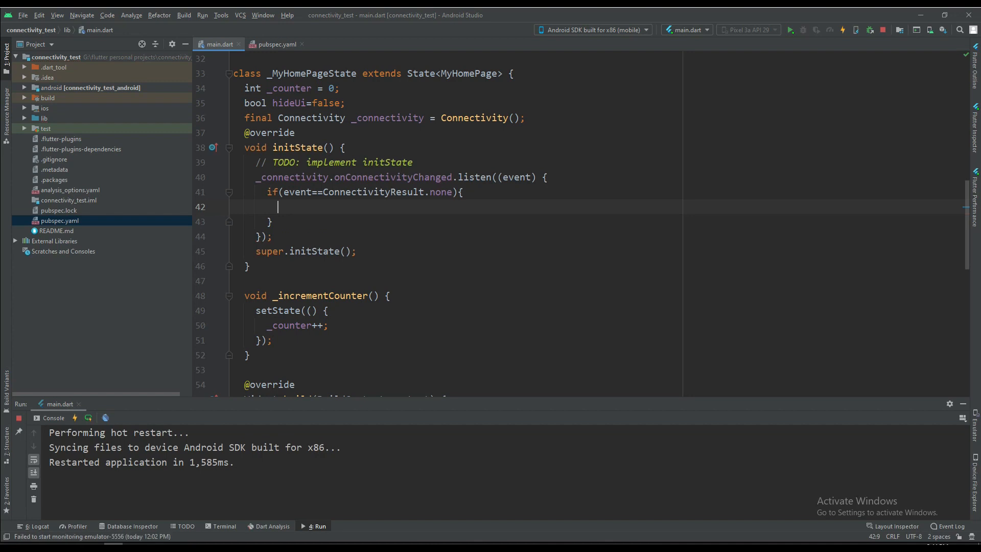
Set hideUi=true via setState in the if branch and add an else branch calling setState
type("setState(() {")
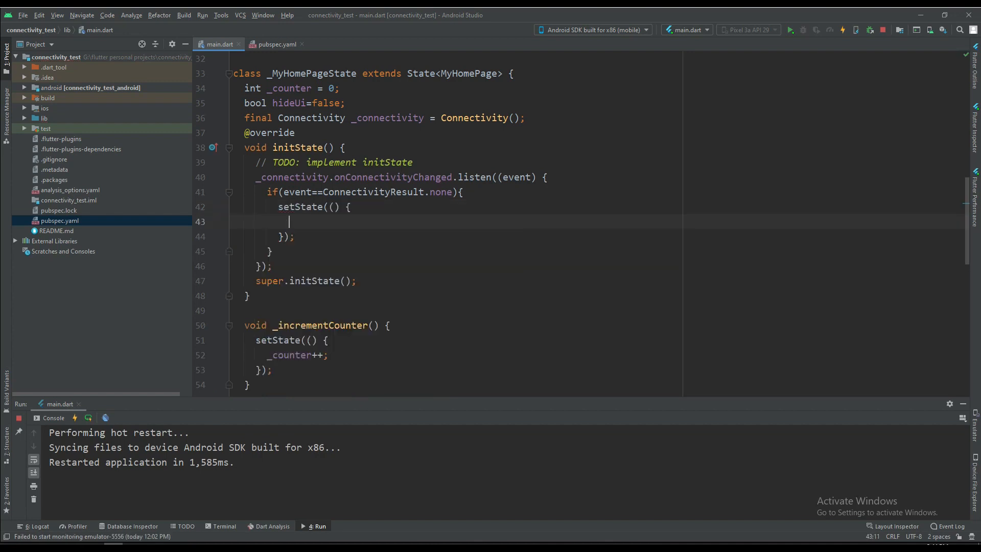
type("hideUi=t")
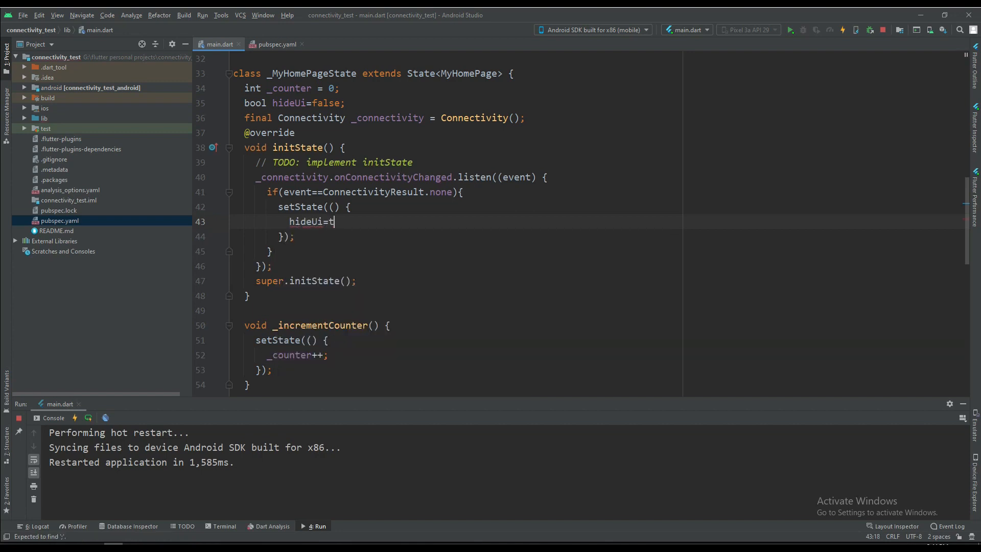
type("rue;")
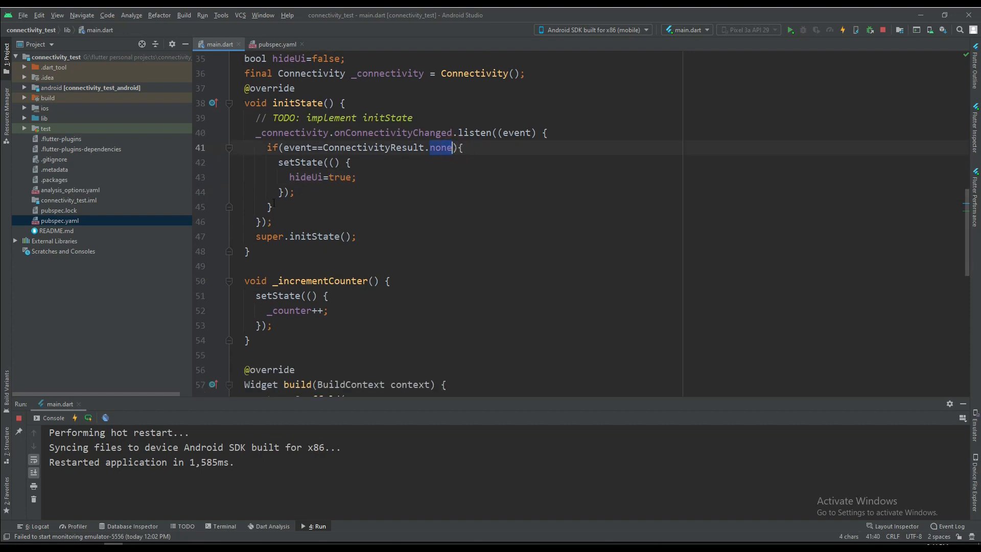
type("else{")
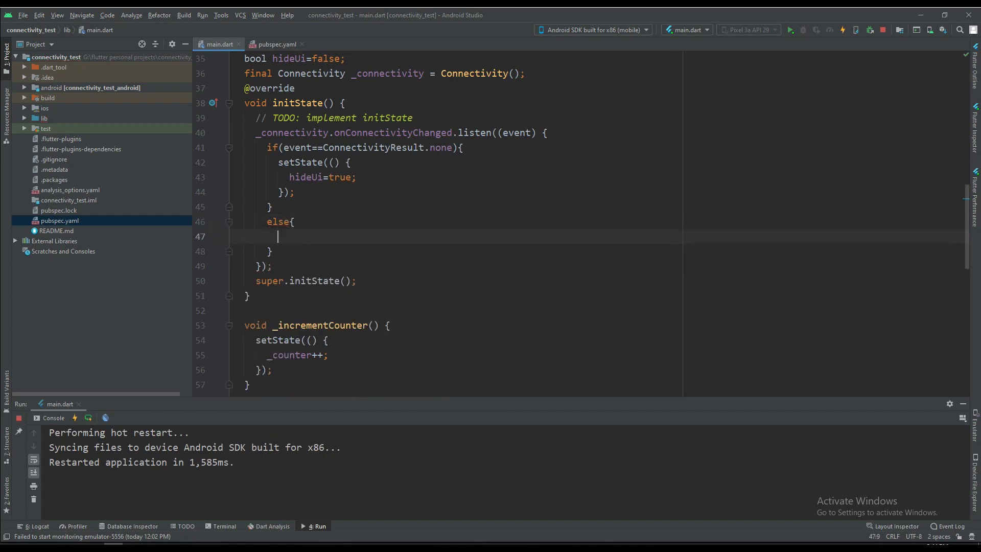
type("setState(() {")
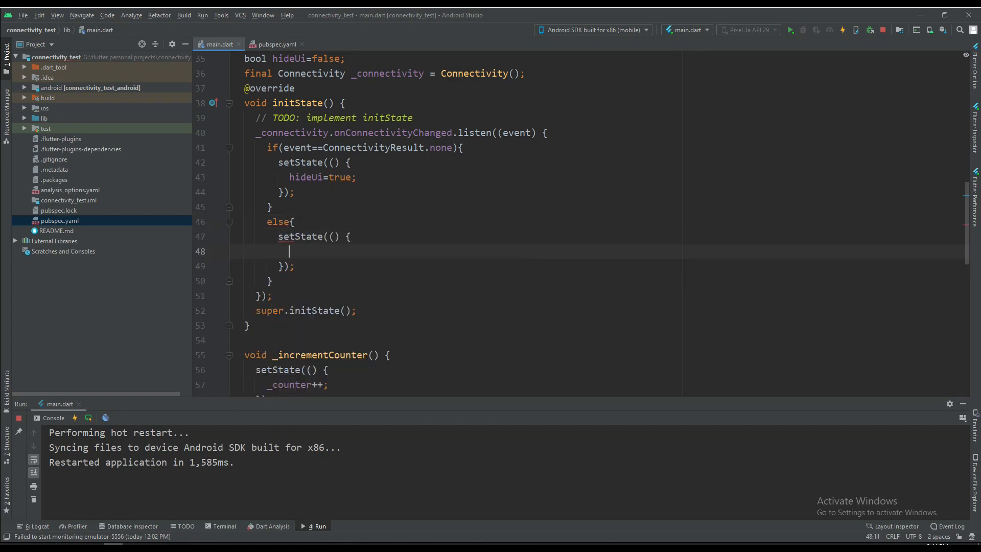
type("hi")
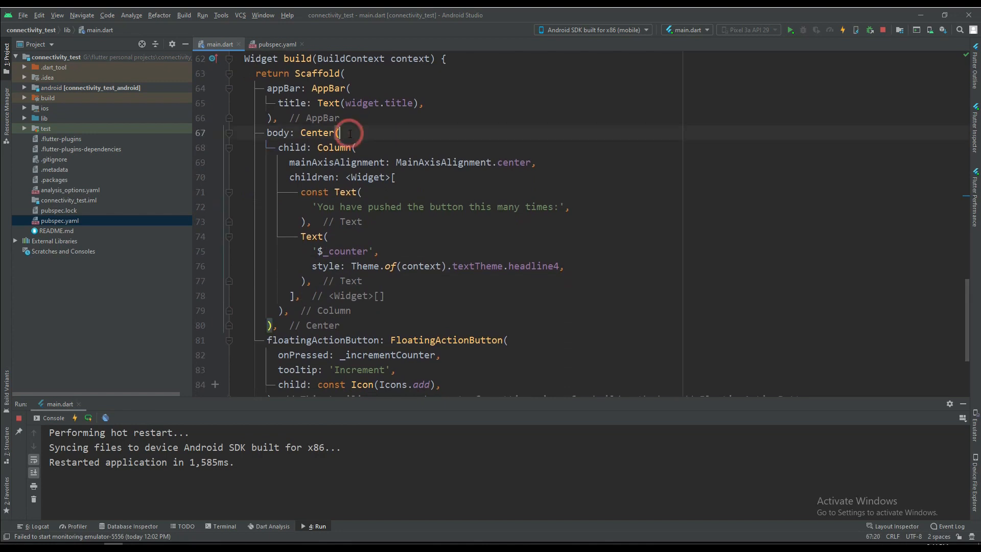
Begin the Scaffold body as hideUi?Center( ahead of the existing counter Center
scroll("up", 3)
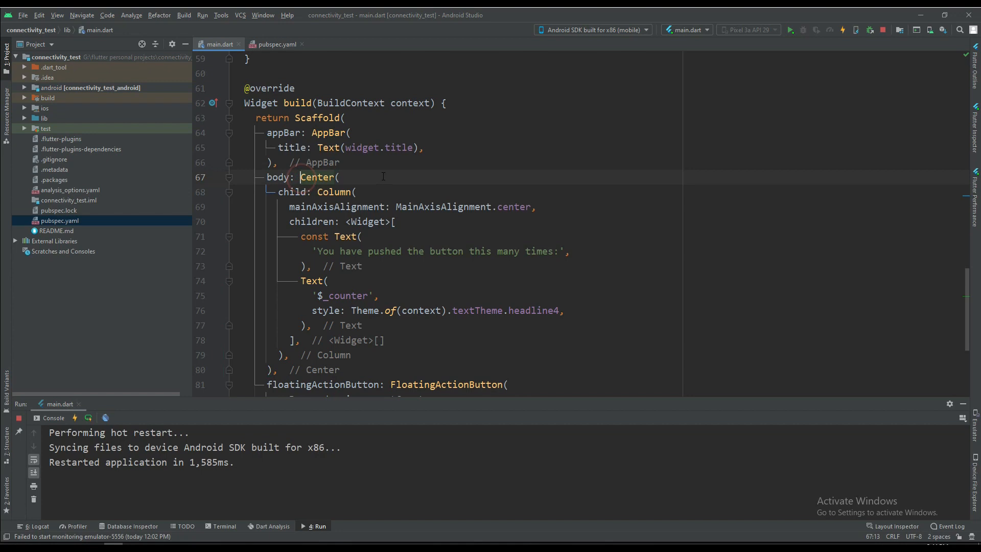
type("hideUi?")
type("child:")
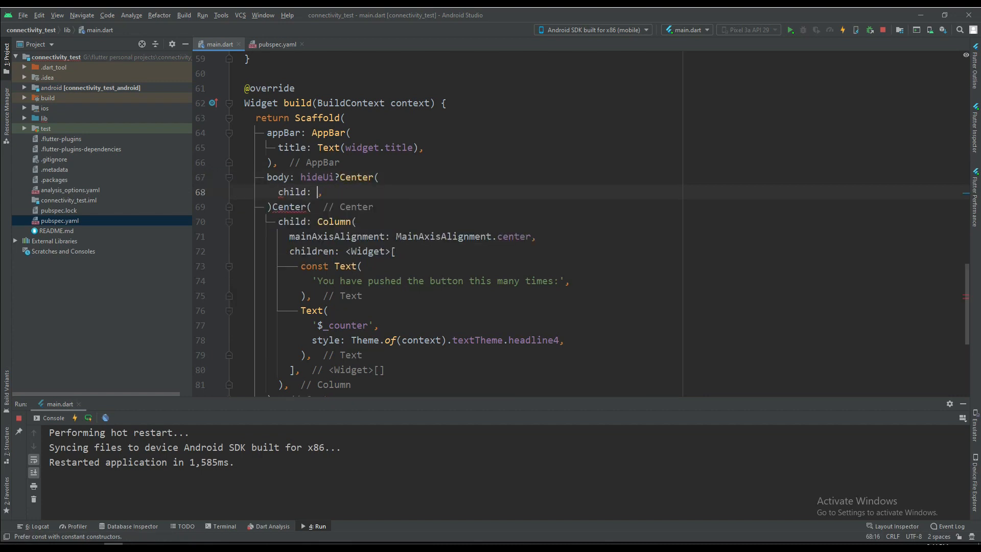
Give the offline Center a Column whose first child is a network_check Icon sized 45
type("Column")
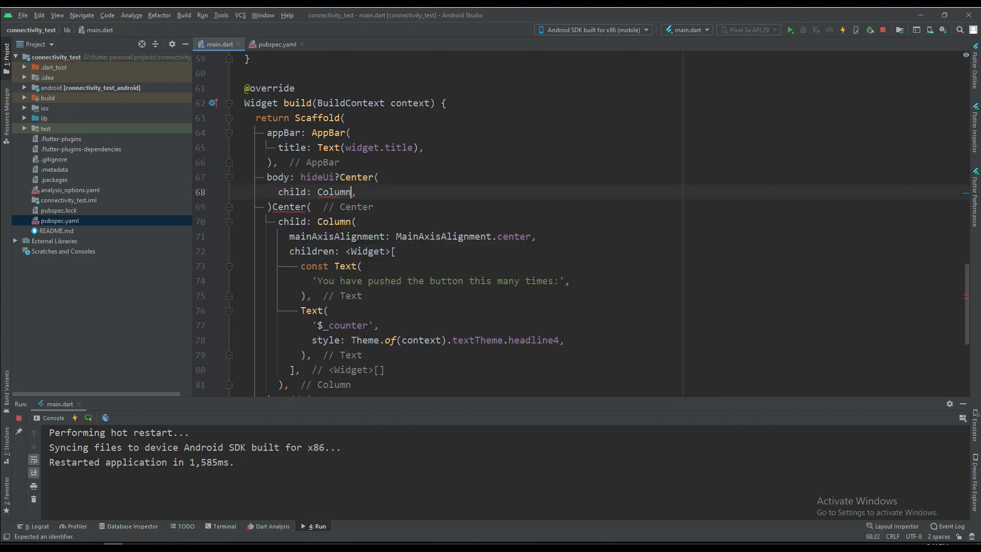
type("ch")
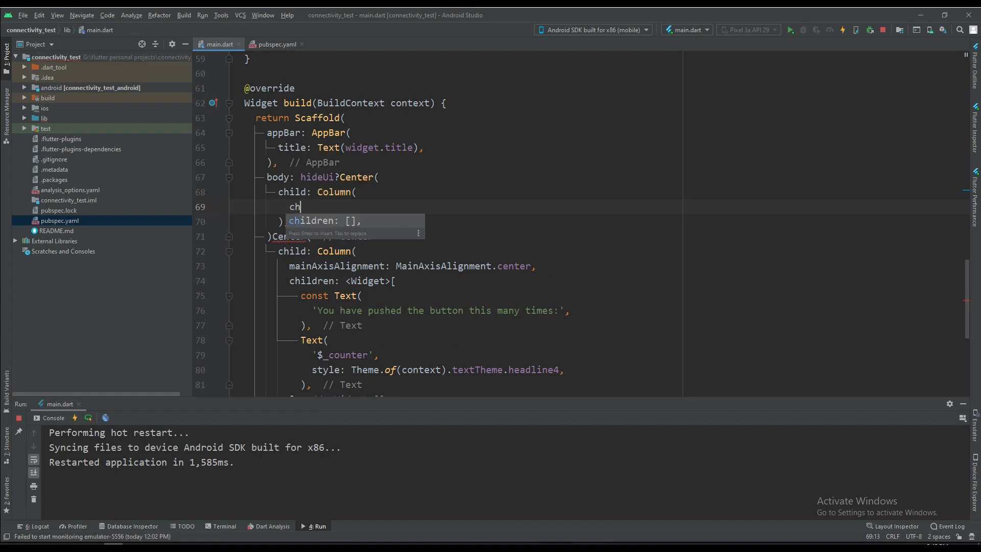
key("Enter")
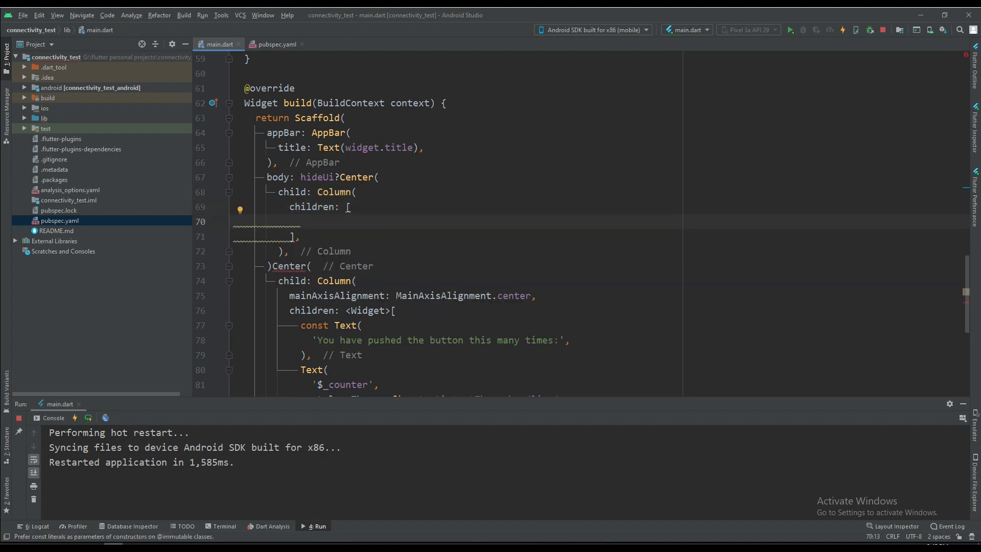
type("Icon(")
type("Icons.n")
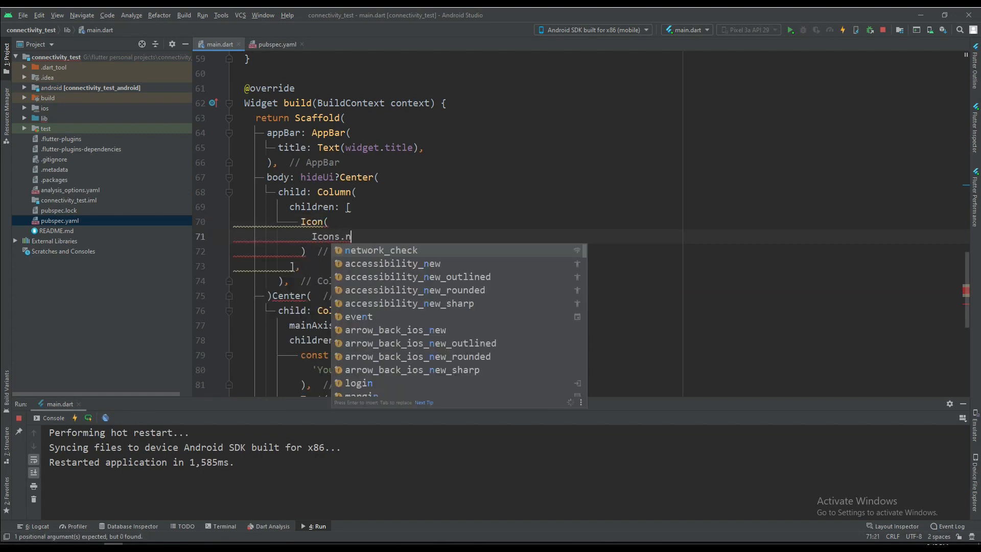
type("etw")
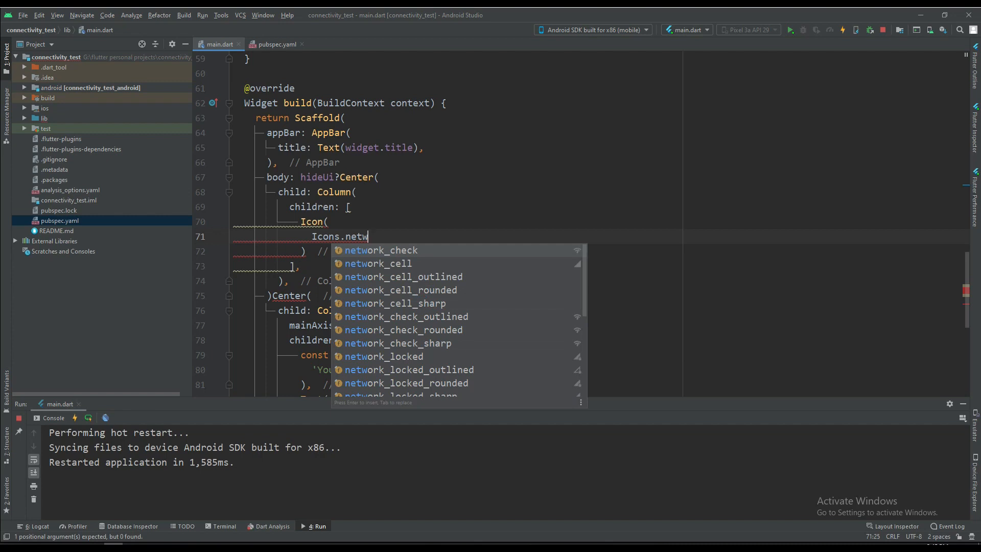
left_click(380, 249)
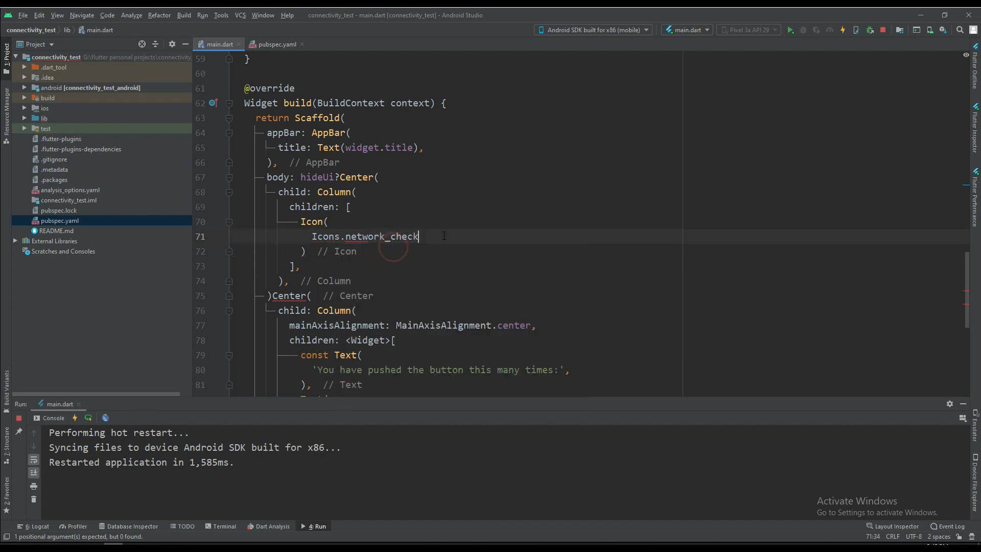
key("enter")
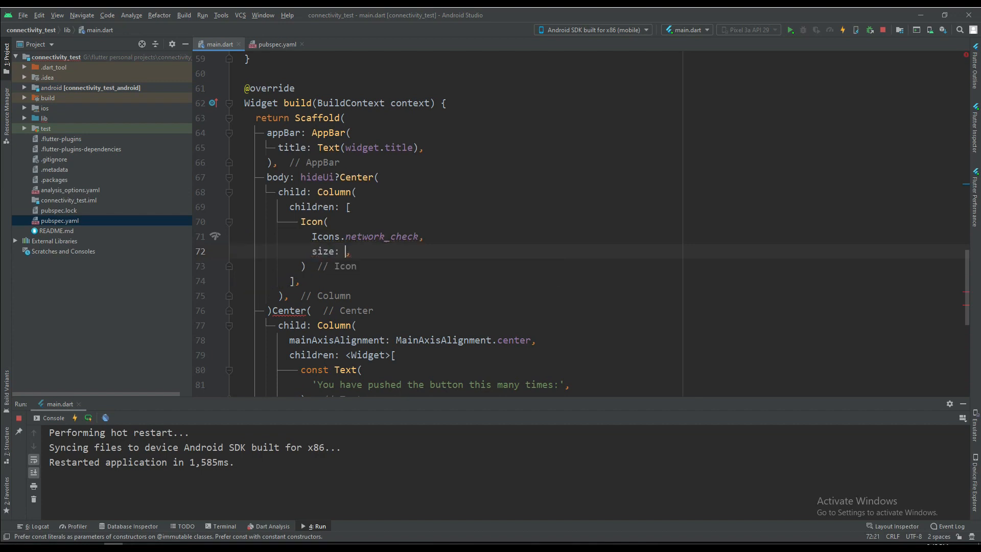
type("45")
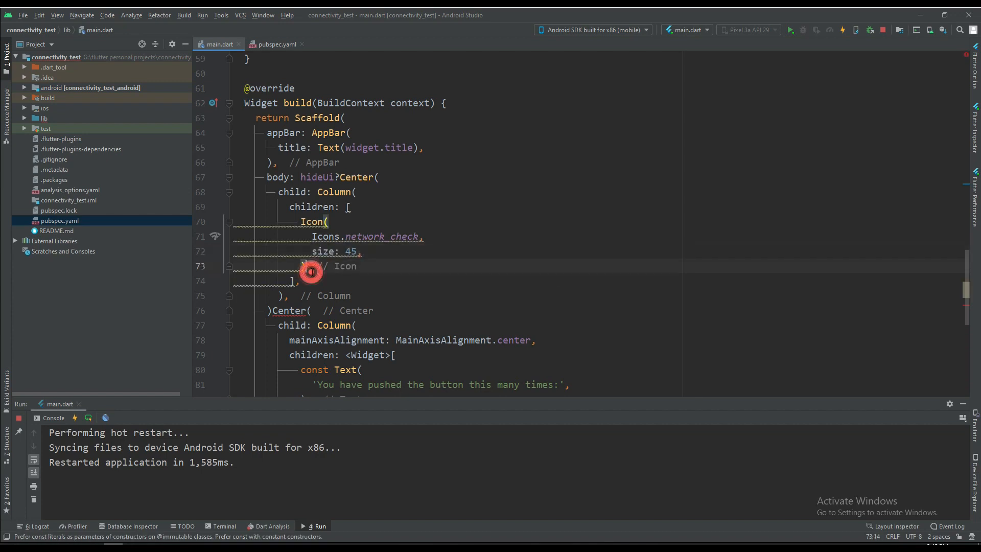
Add a SizedBox height 30 and a 'No internet connection' Text to the Column
type("SizedBox(")
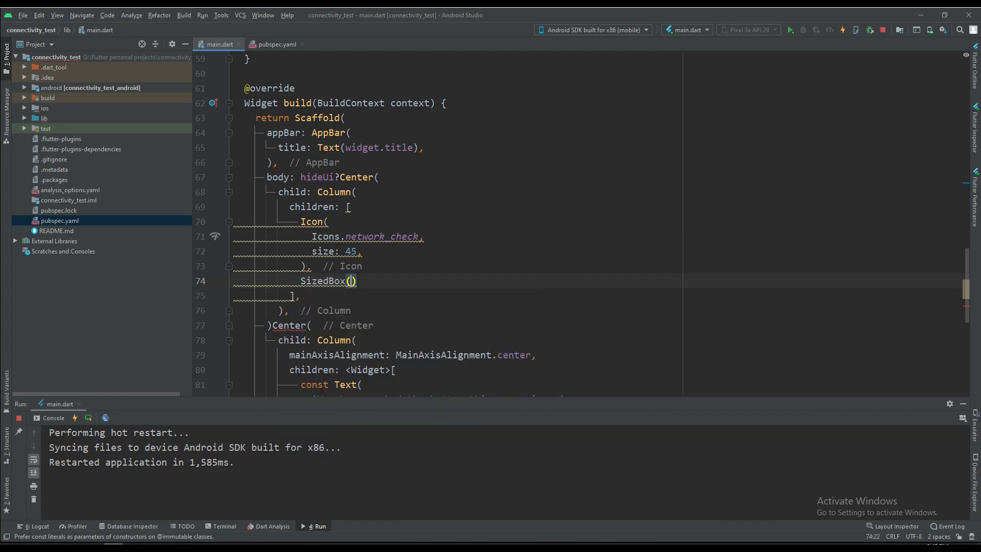
type("height: 30,")
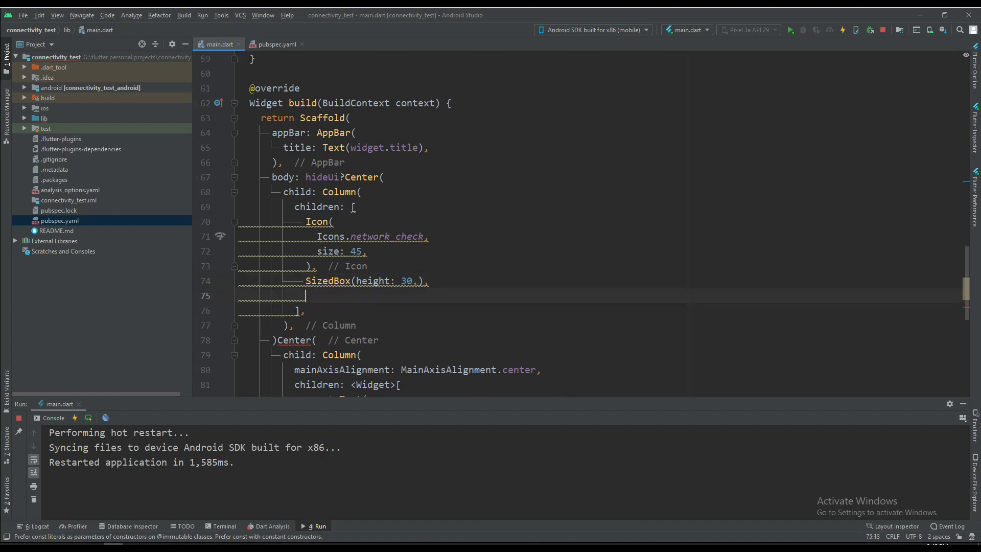
type("Text(\"No internet")
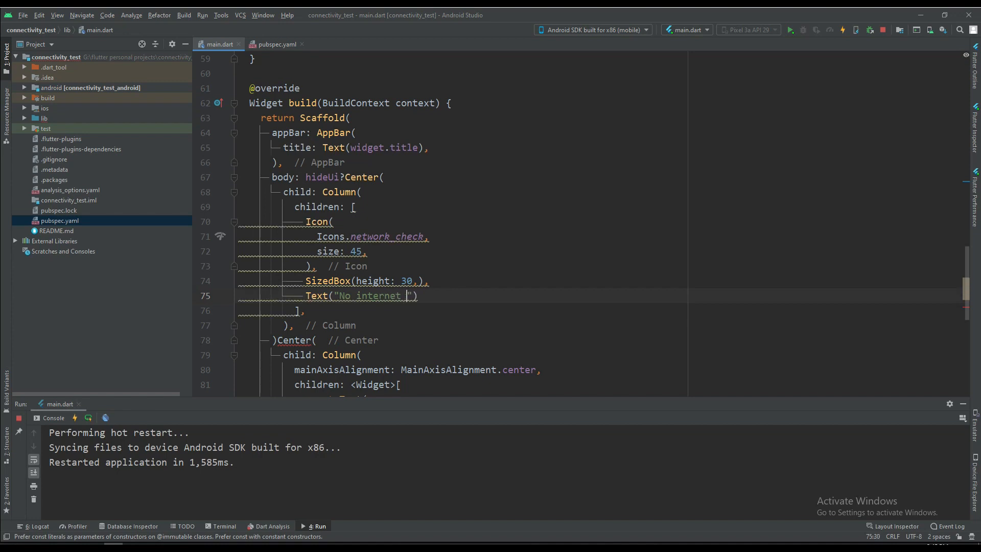
type("con")
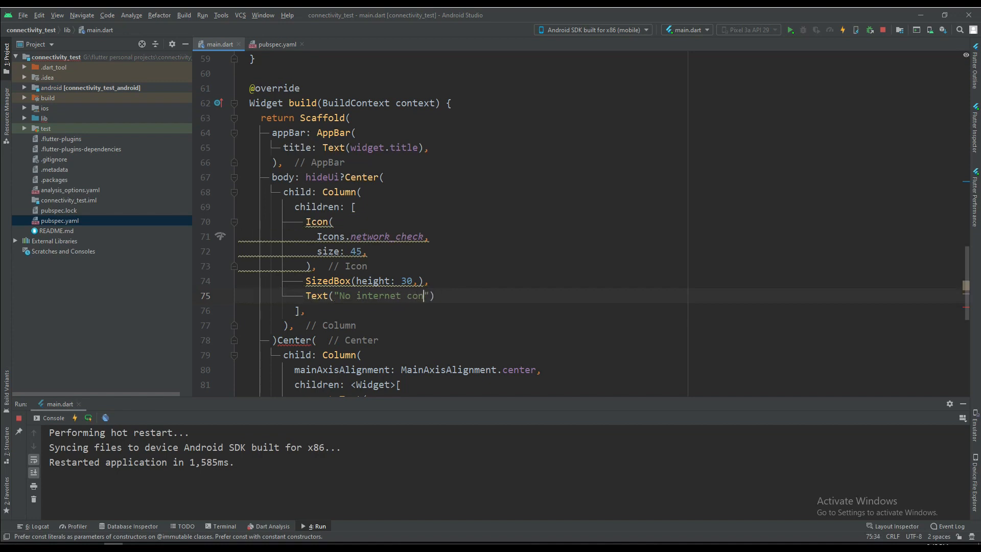
type("nection")
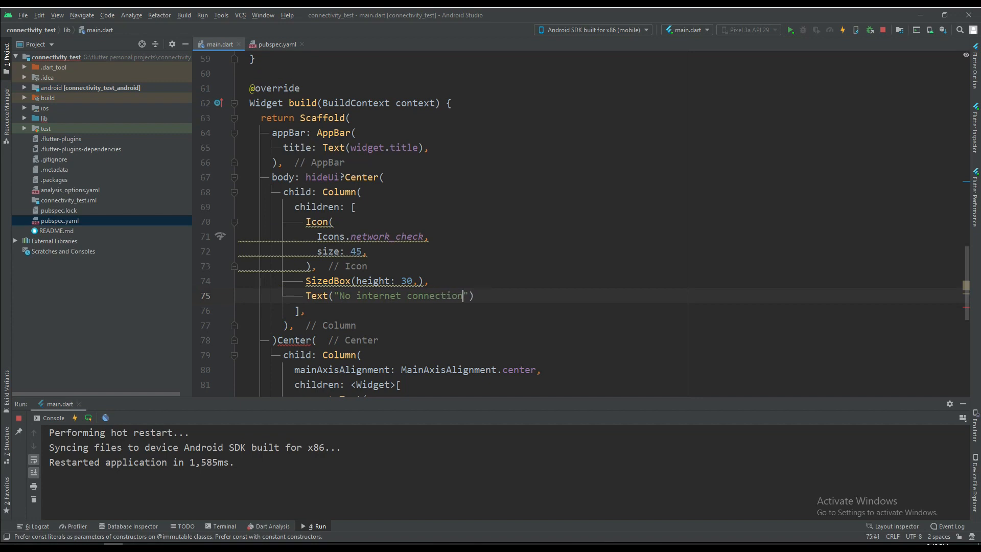
scroll("down", 3)
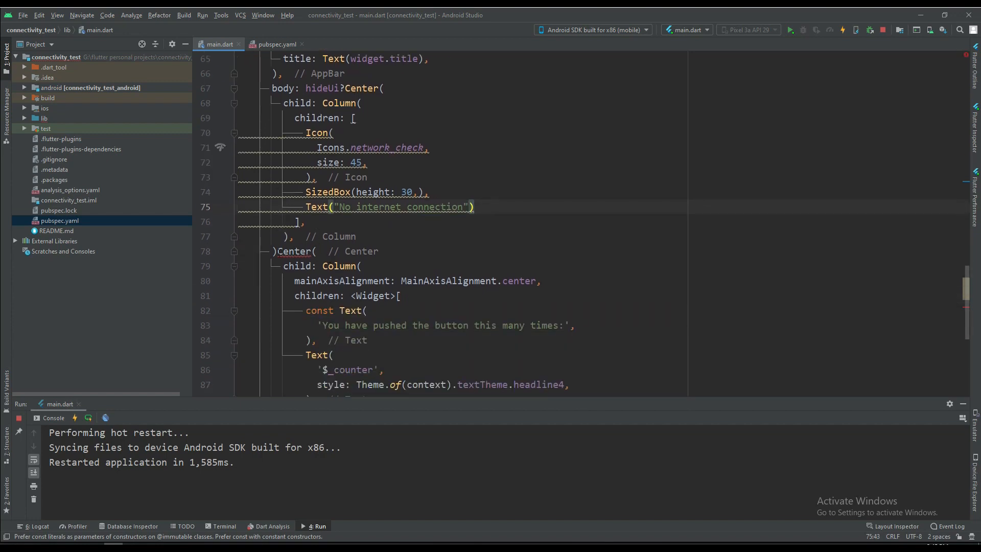
Reformat the hideUi ternary layout code and trigger a hot restart
left_click(282, 252)
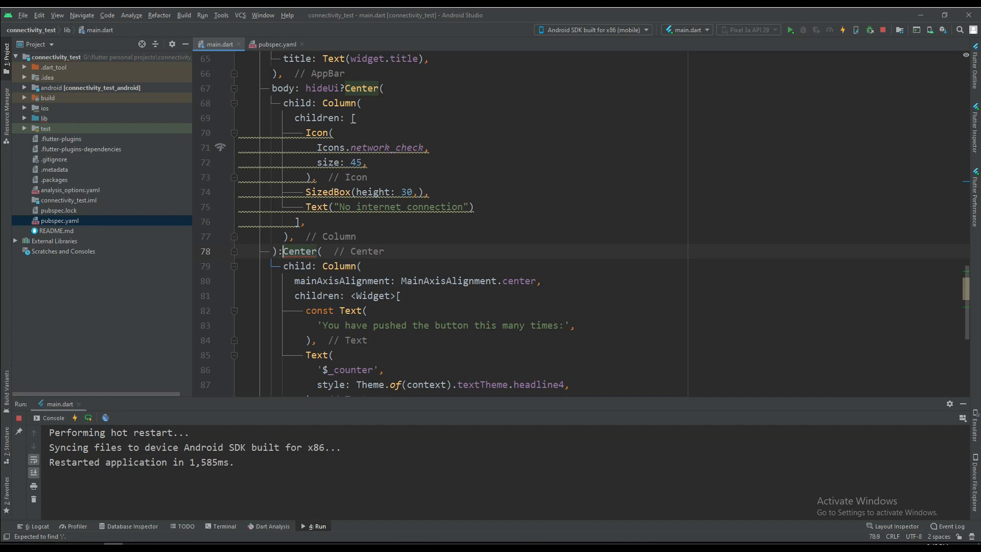
scroll("down", 3)
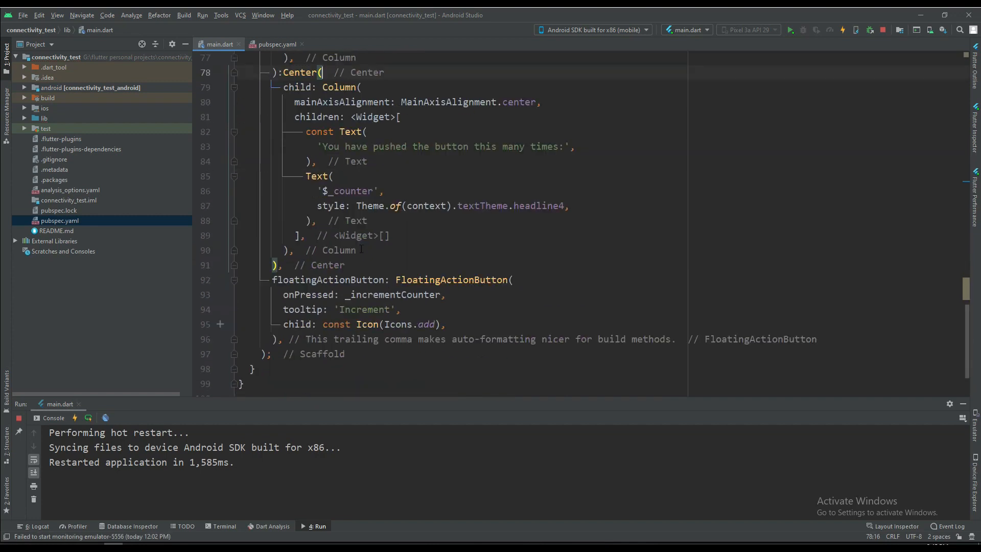
scroll("up", 3)
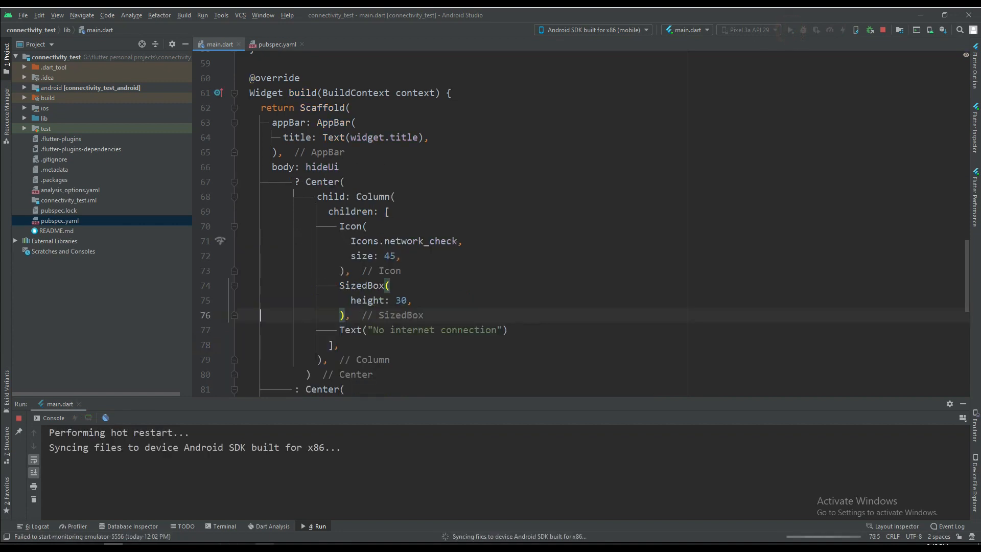
Show the emulator and tap + to raise the counter to 4
left_click(815, 29)
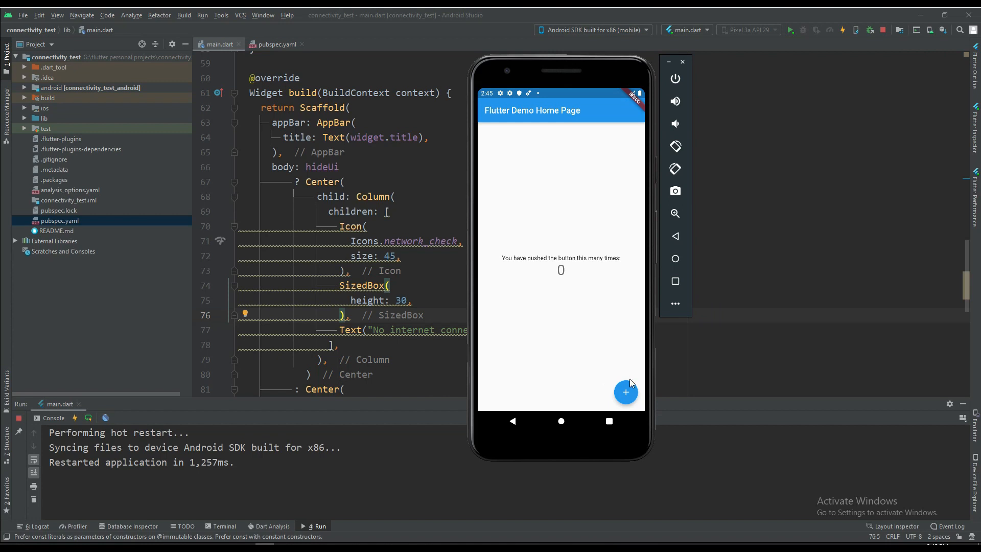
left_click(625, 392)
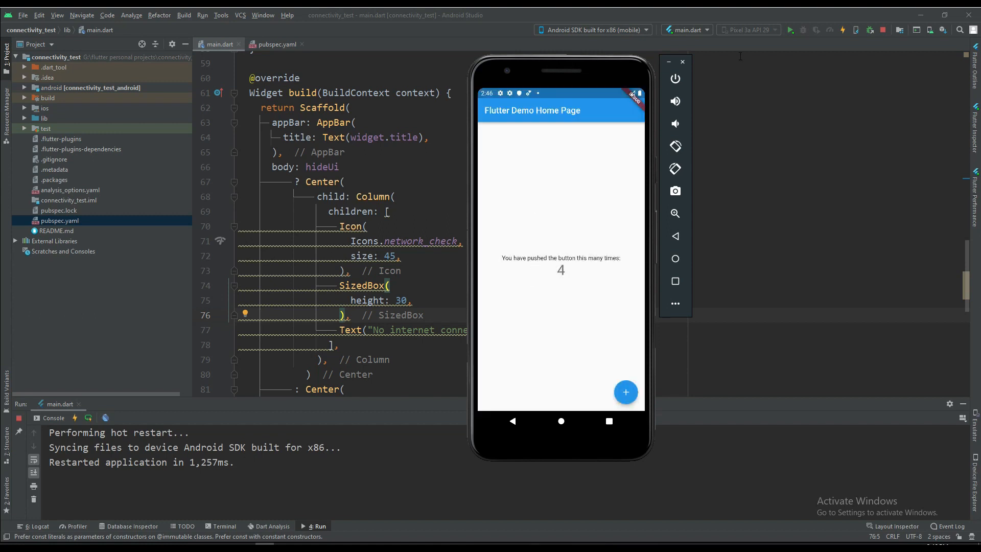
mouse_move(883, 29)
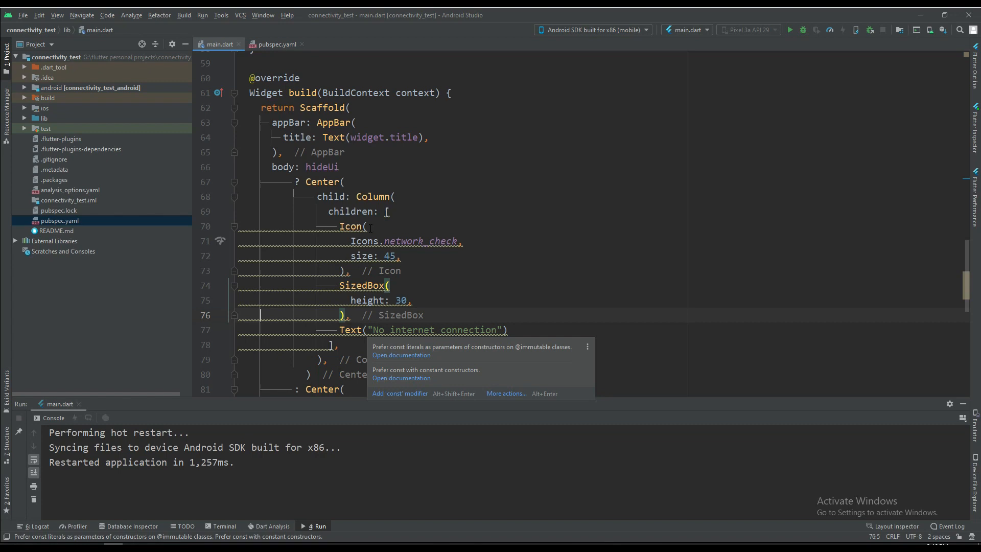
Scroll back to the initState listener, then relaunch main.dart in debug mode on the emulator
scroll("down", 3)
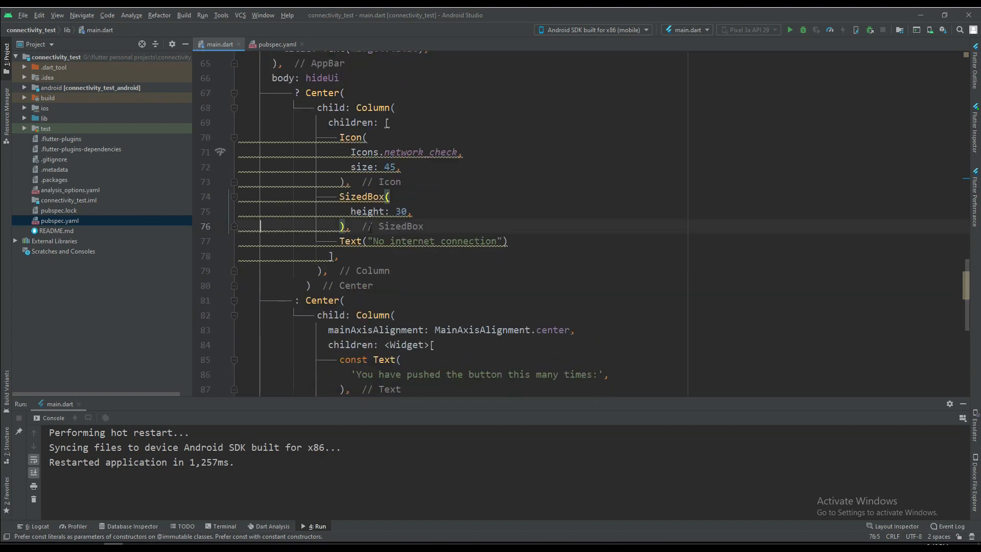
scroll("up", 3)
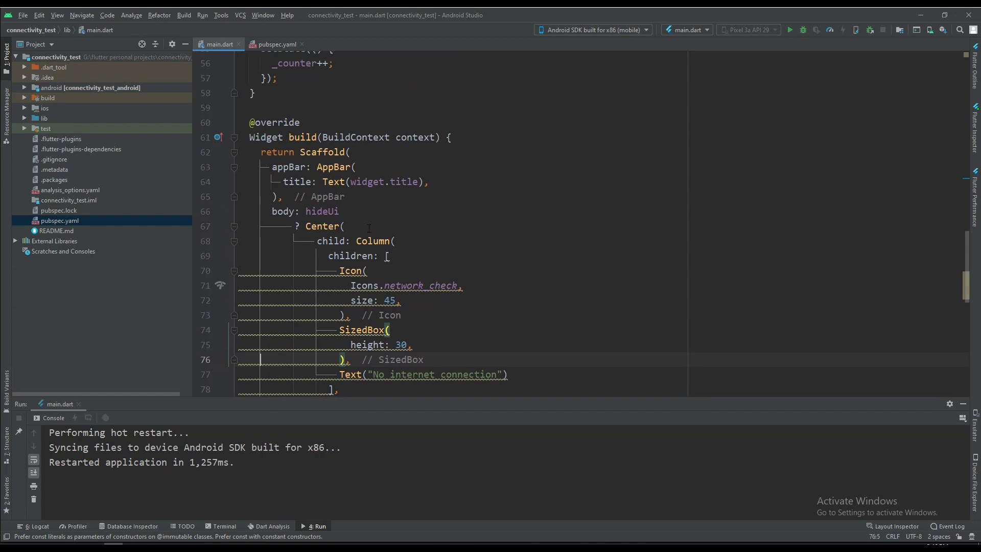
scroll("up", 3)
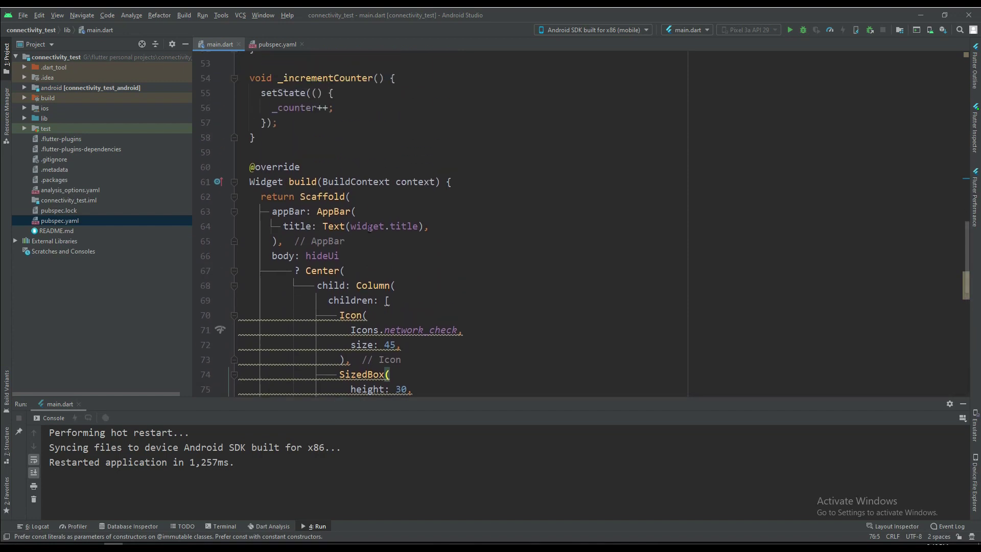
scroll("up", 3)
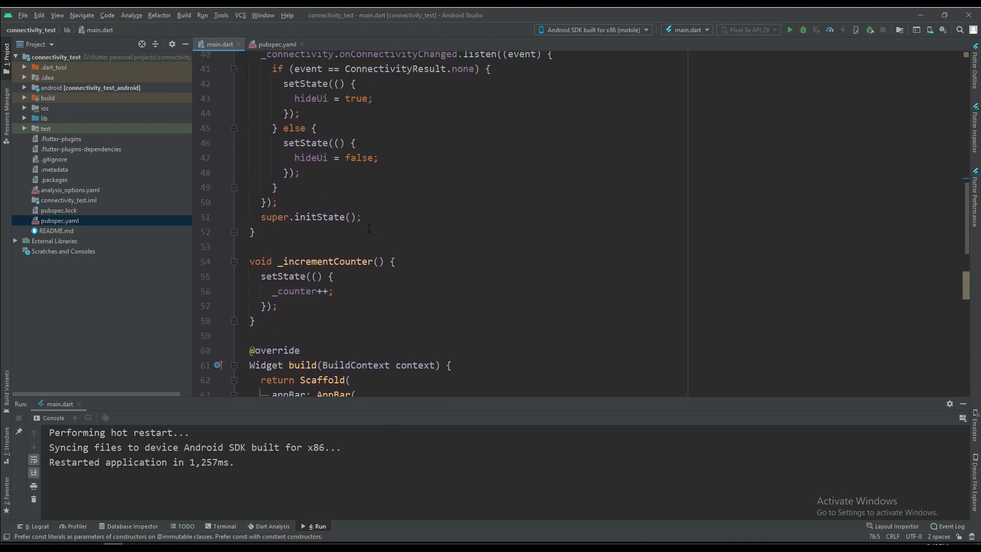
scroll("up", 3)
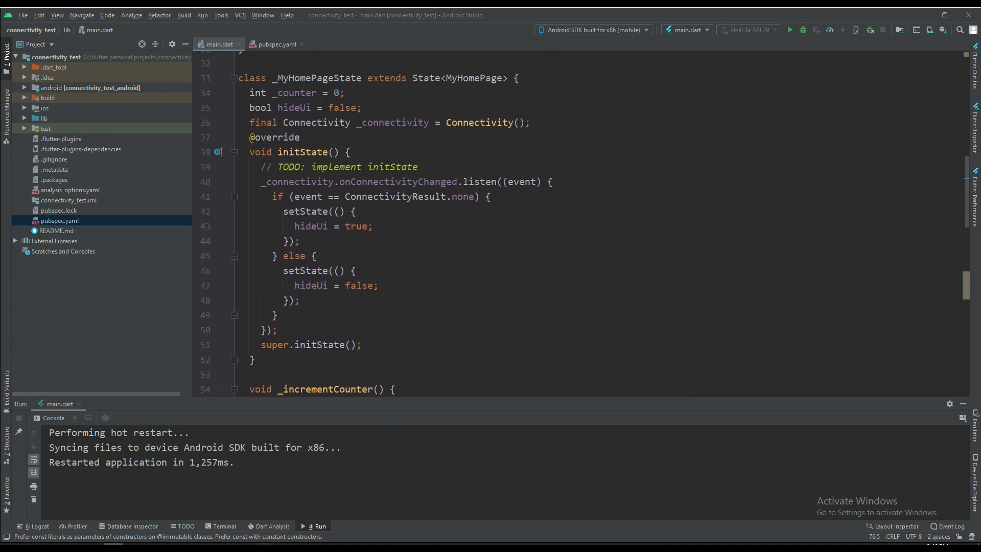
left_click(789, 30)
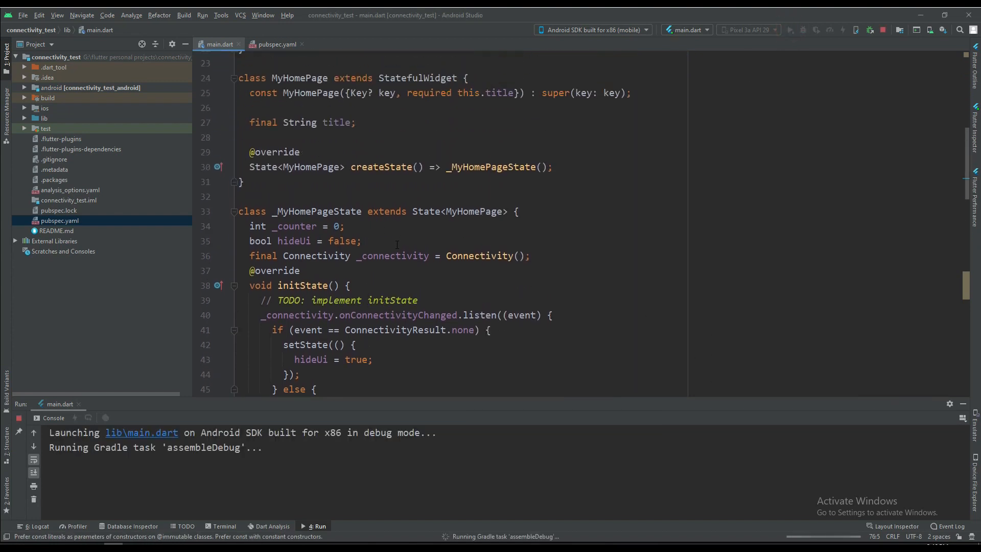
Scroll through the build output while the Gradle assembleDebug task completes and the app relaunches
scroll("down", 3)
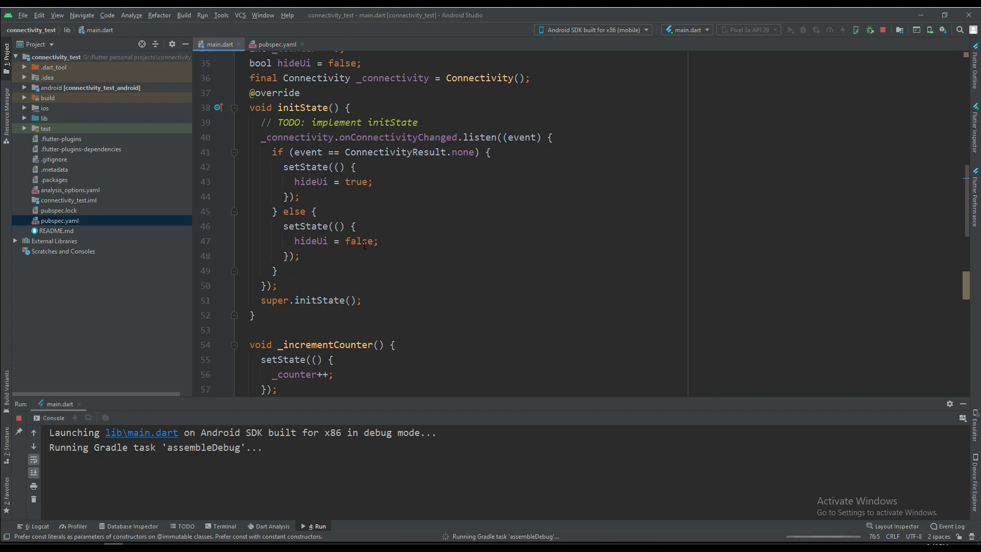
scroll("up", 3)
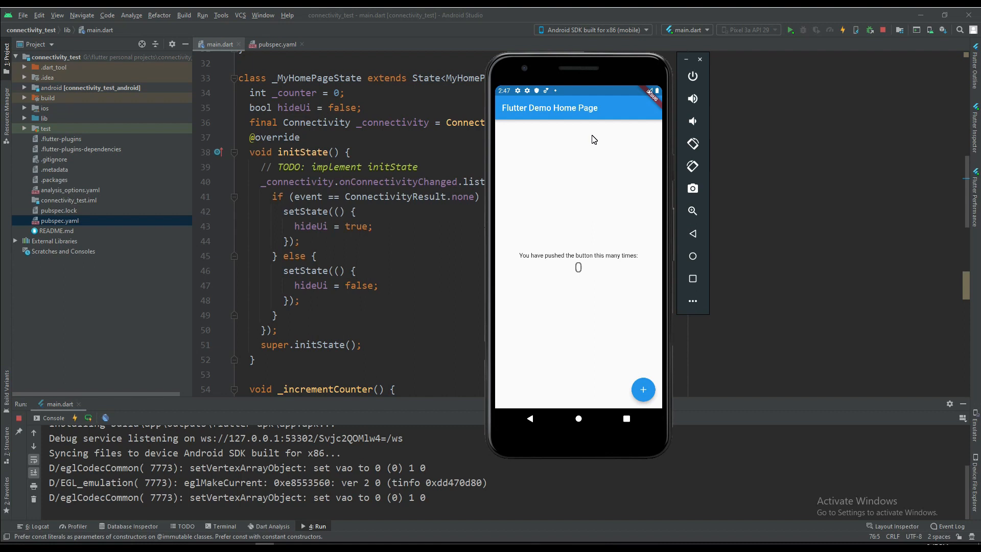
mouse_move(616, 93)
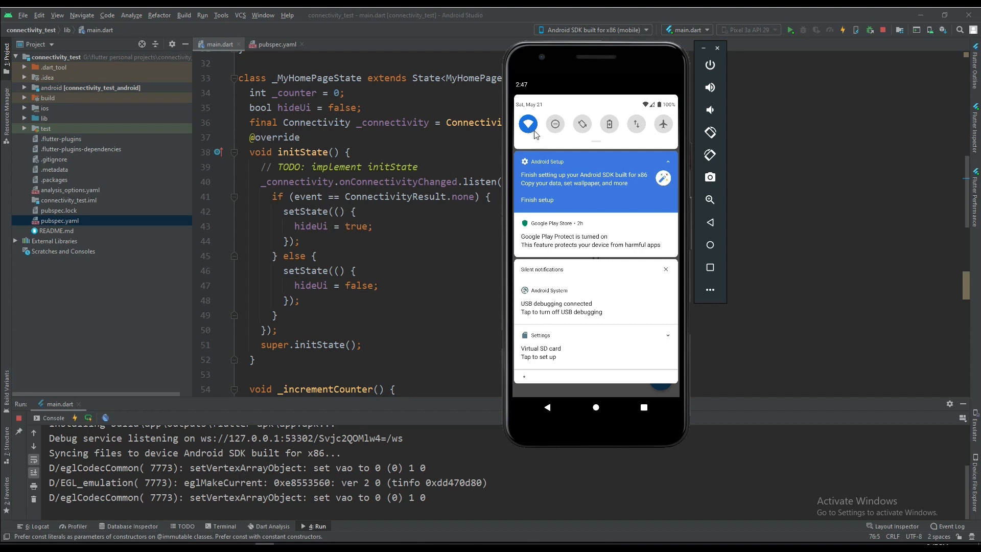
Toggle the emulator's Wi-Fi off to see 'No internet connection', then back on to restore the counter
left_click(527, 123)
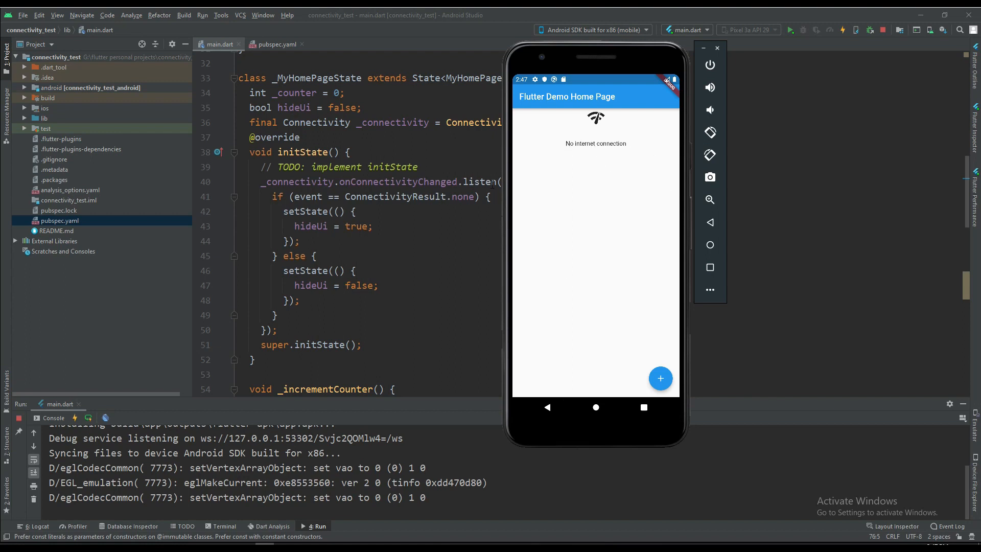
mouse_move(596, 82)
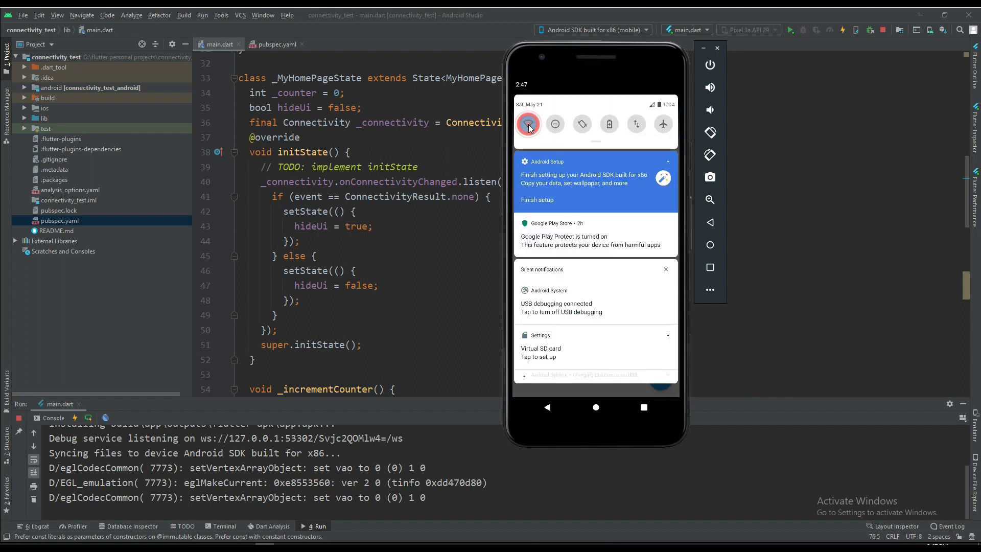
left_click(527, 124)
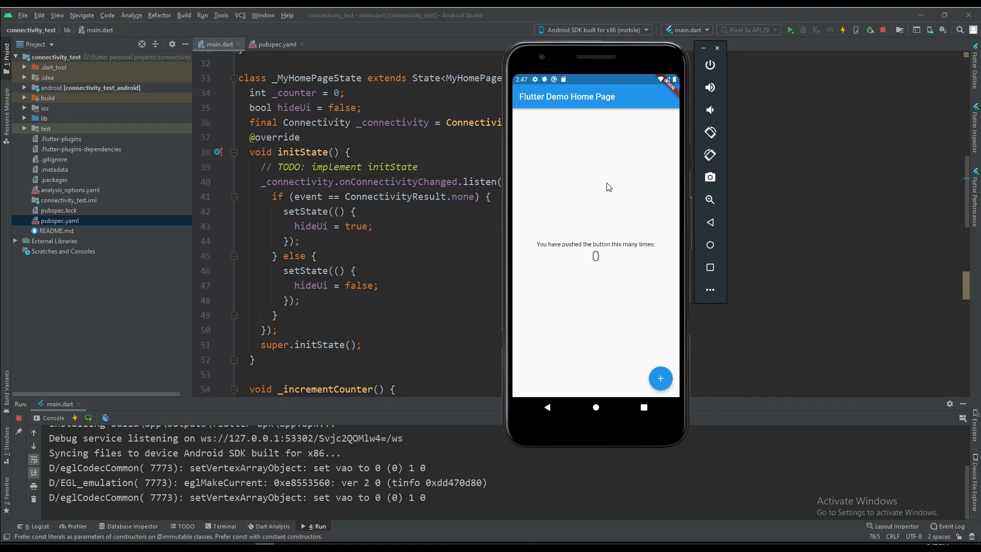
mouse_move(447, 237)
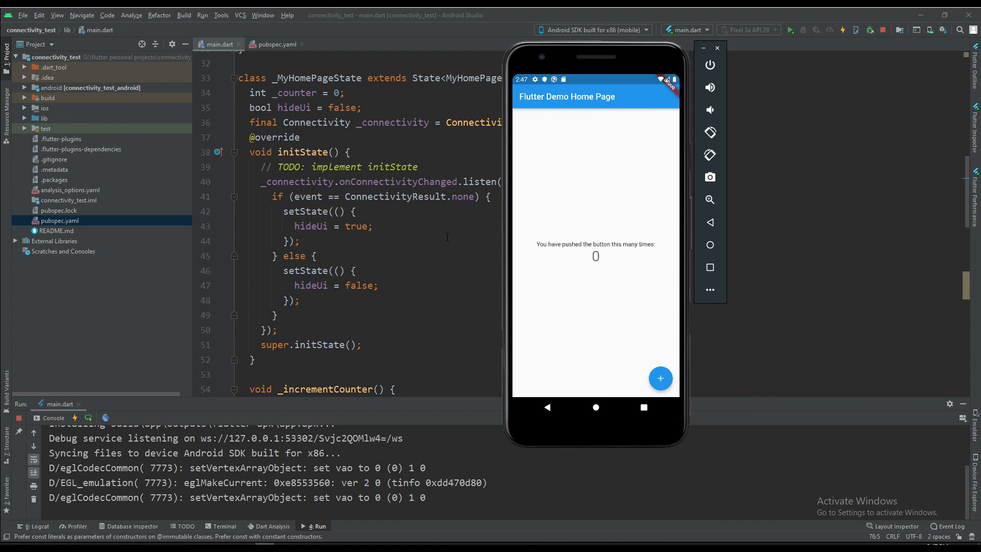